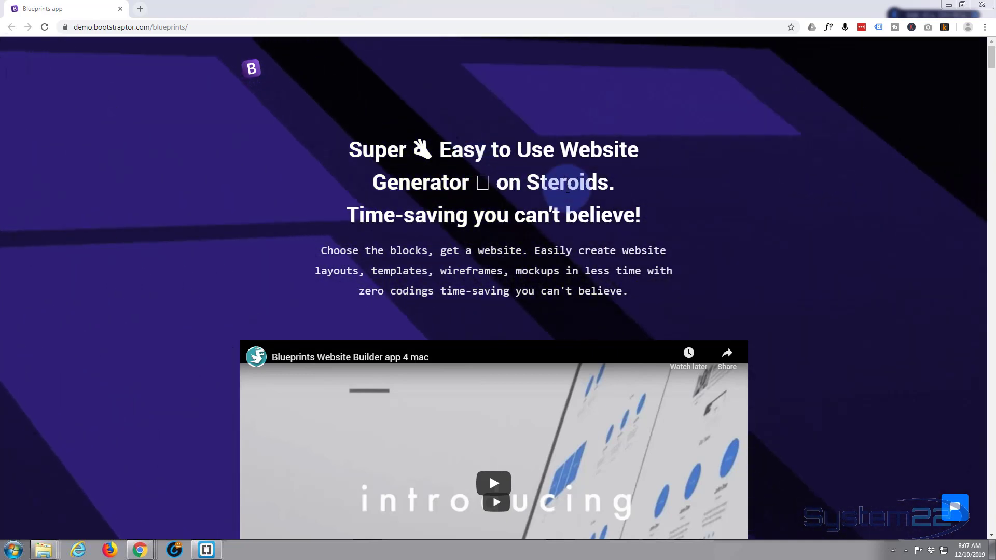
# Scroll through the rest of the Blueprints demo page and its free-demo download options.
pyautogui.scroll(-3)
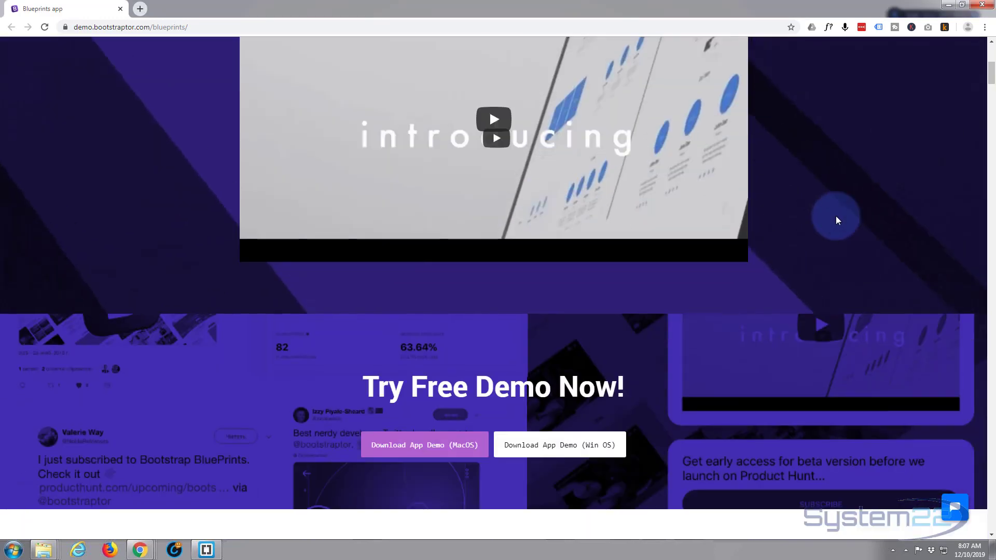
pyautogui.scroll(-3)
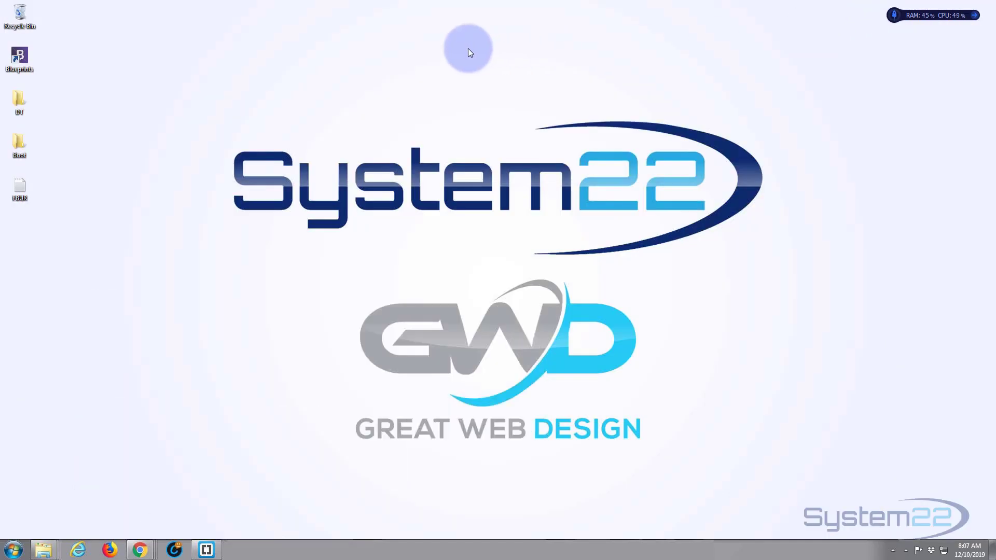
# Launch Blueprints and add the Home/Features/Pricing/Team navbar with social icons to a blank page.
pyautogui.click(18, 57)
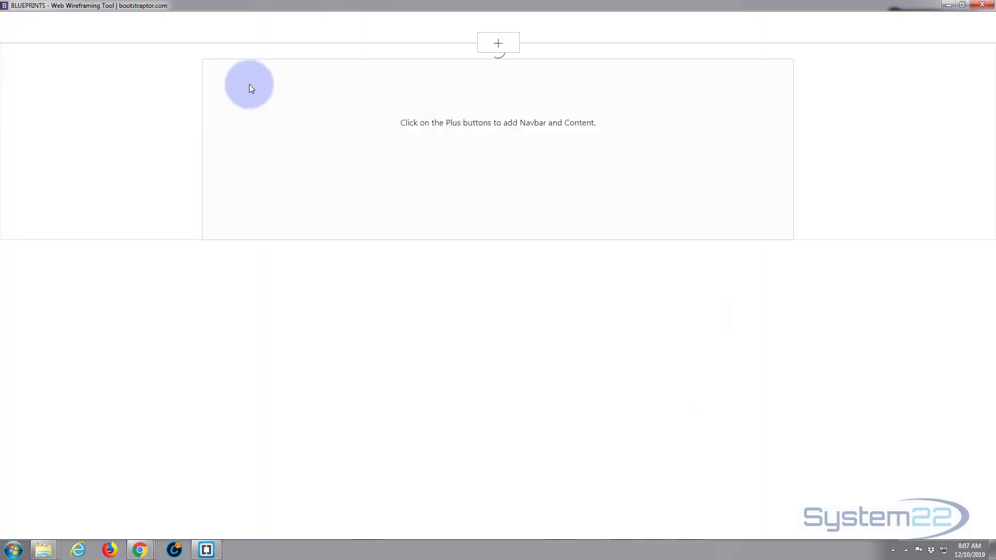
pyautogui.click(498, 42)
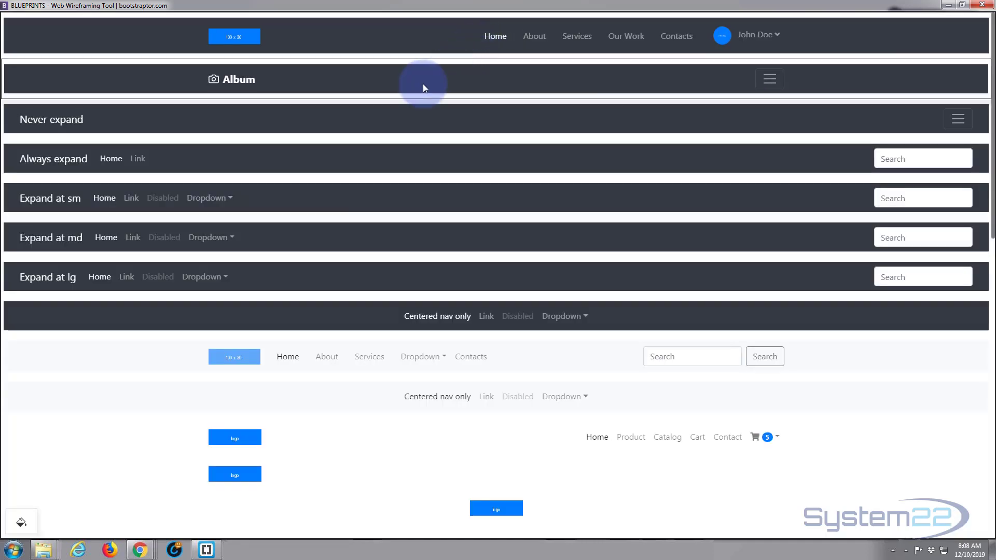
pyautogui.scroll(-3)
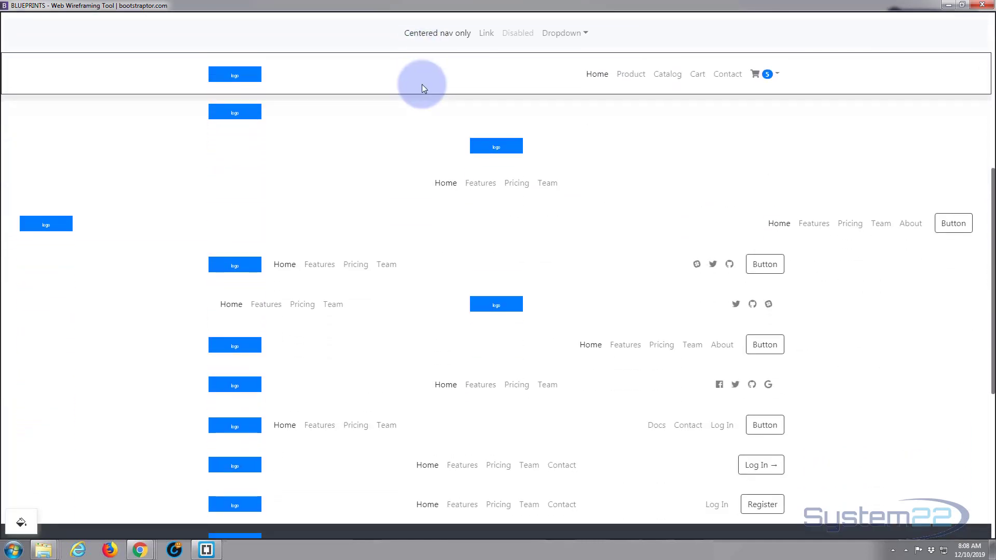
pyautogui.scroll(-3)
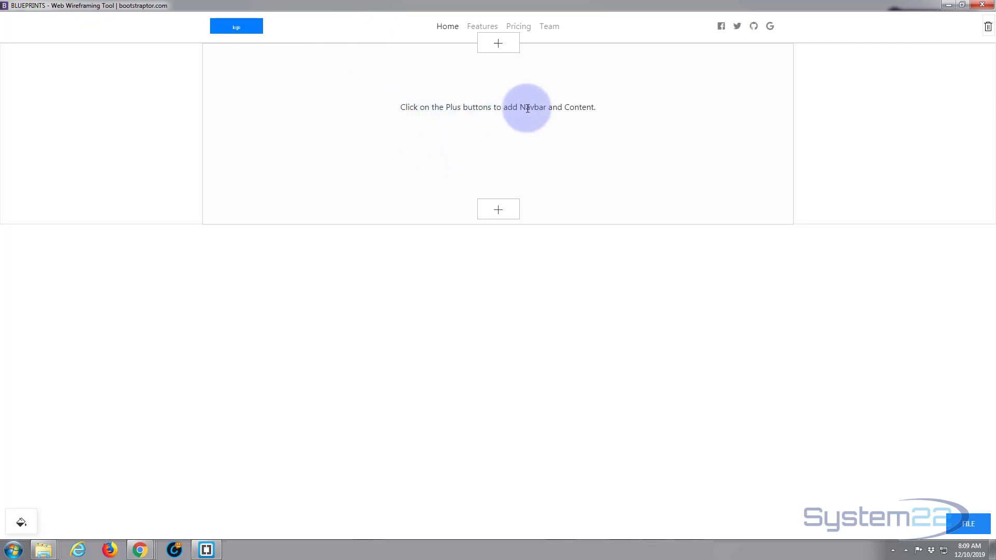
# Add the Center center cover from COVERS, then browse the HEADER templates for the hero header.
pyautogui.click(498, 43)
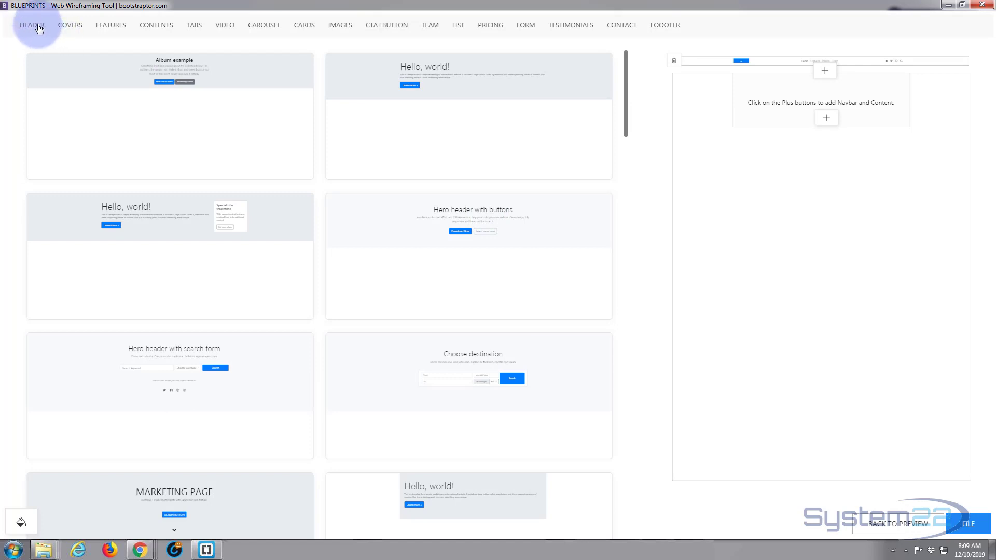
pyautogui.moveTo(69, 25)
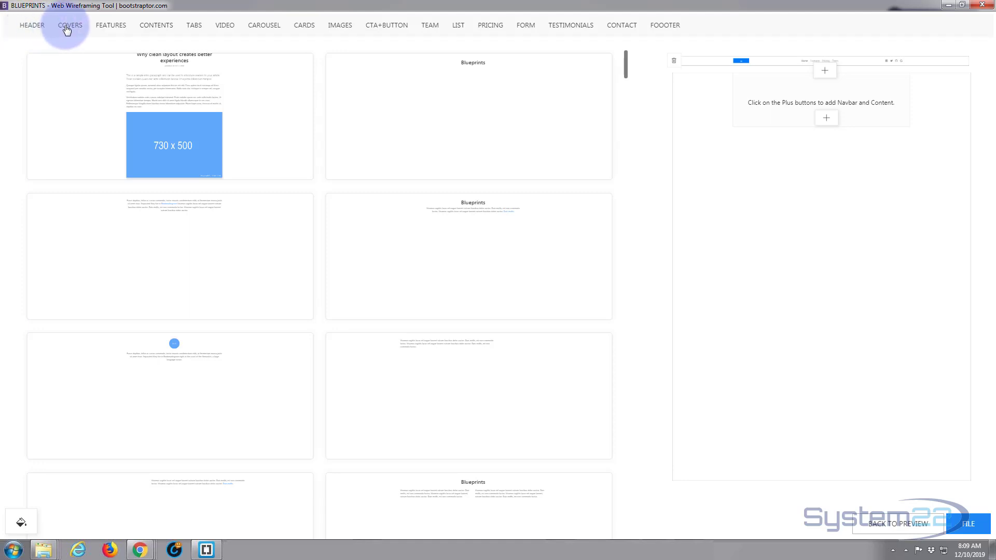
pyautogui.click(70, 25)
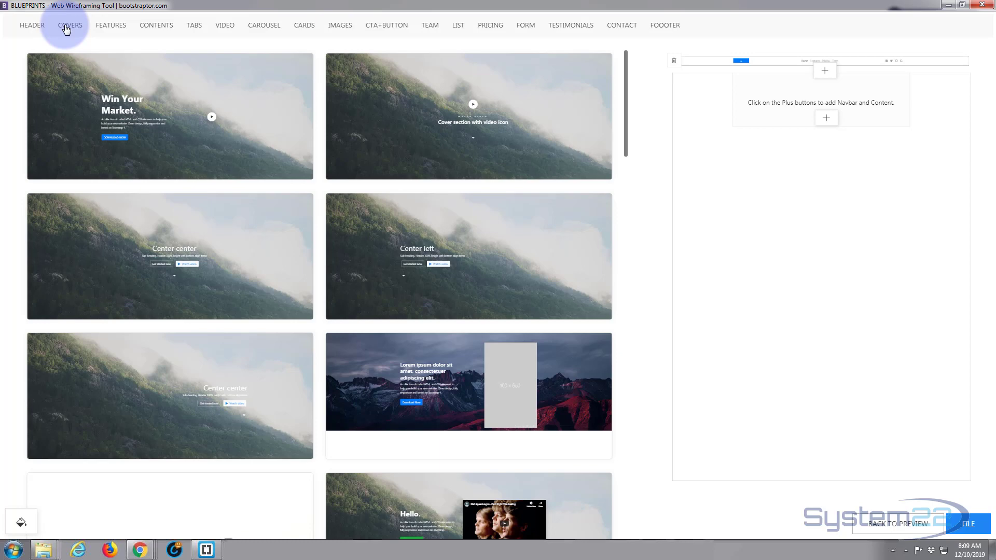
pyautogui.click(197, 264)
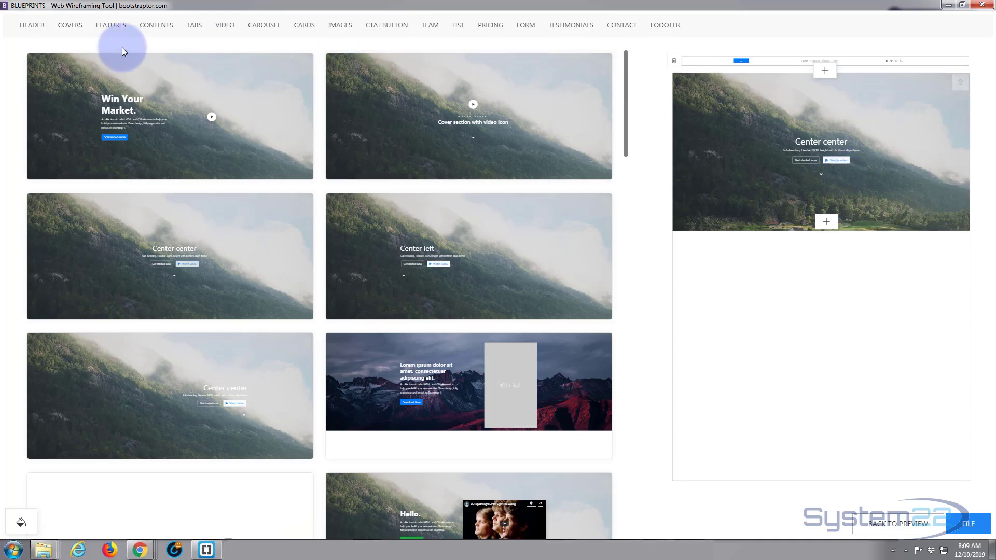
pyautogui.click(32, 25)
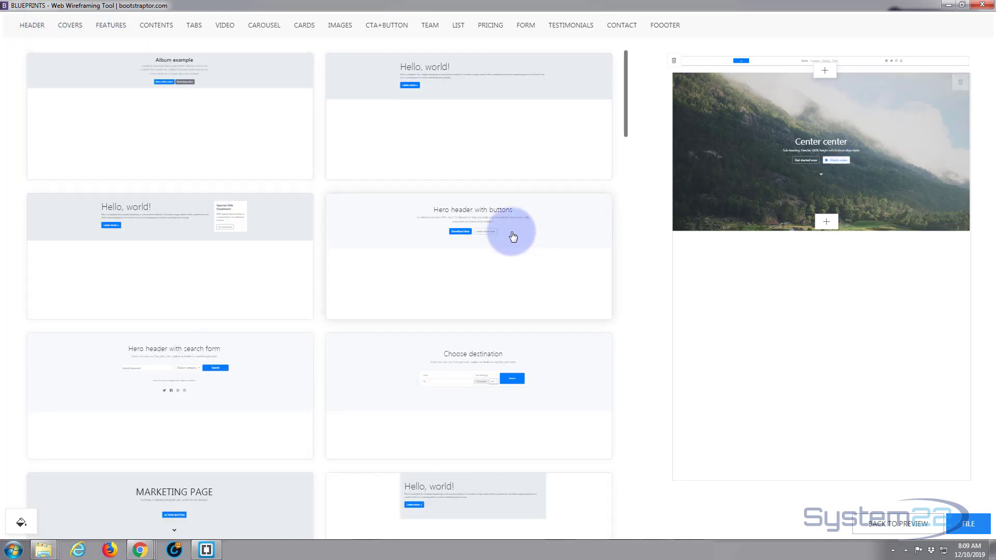
pyautogui.moveTo(524, 229)
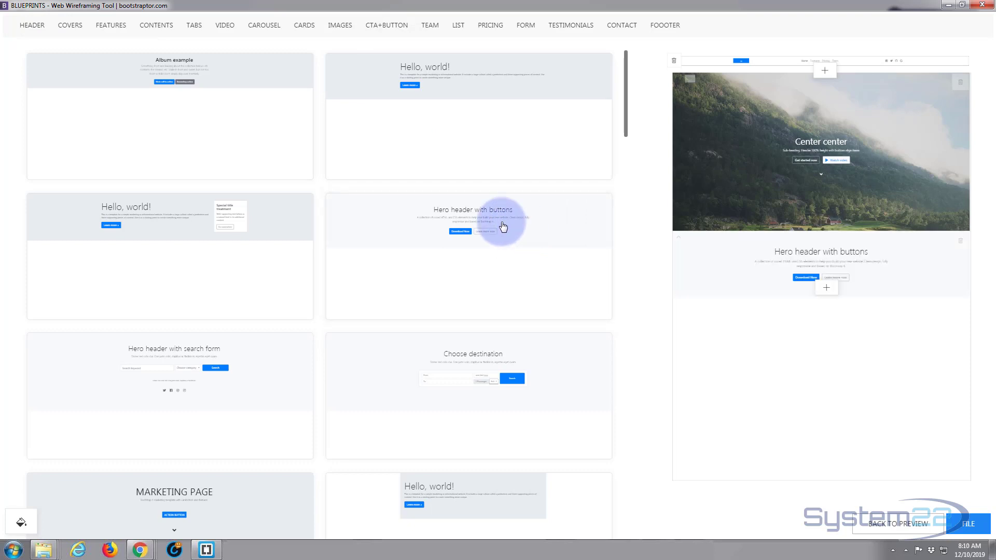
pyautogui.moveTo(232, 100)
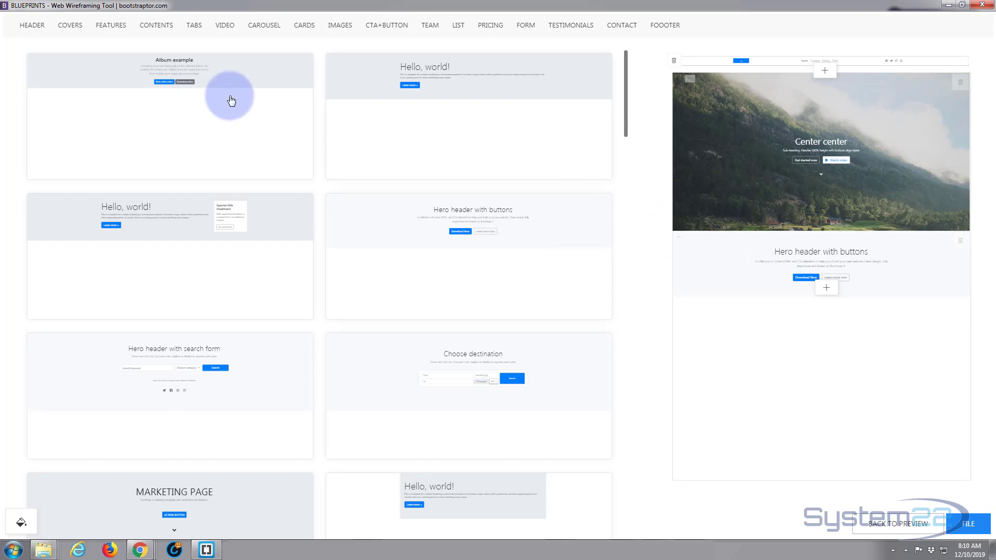
# Add the Product features block from the FEATURES templates.
pyautogui.click(110, 25)
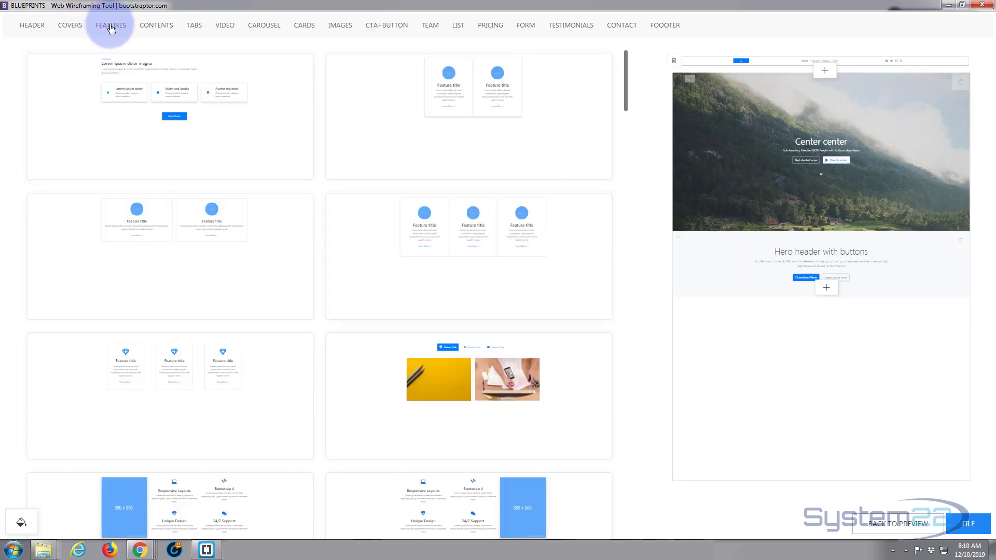
pyautogui.scroll(-3)
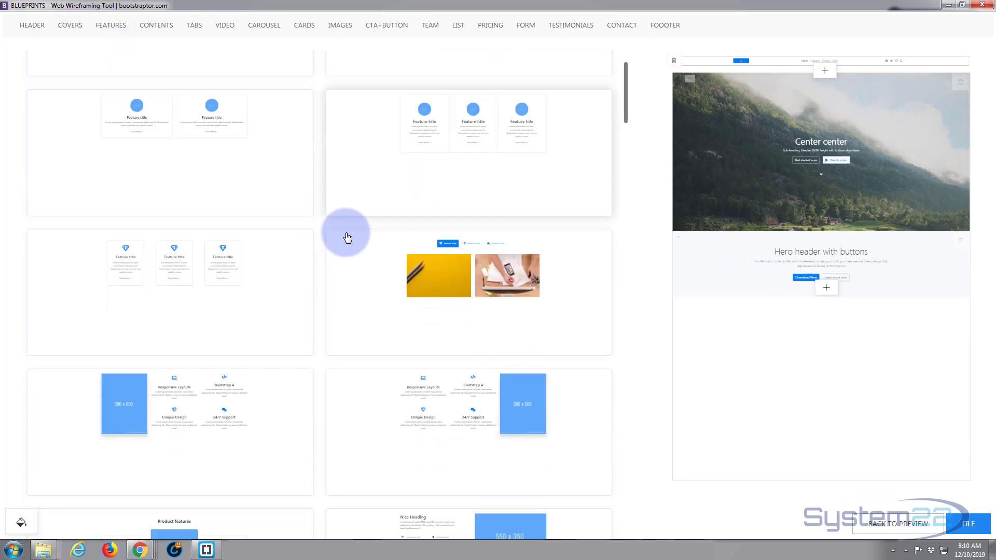
pyautogui.scroll(-3)
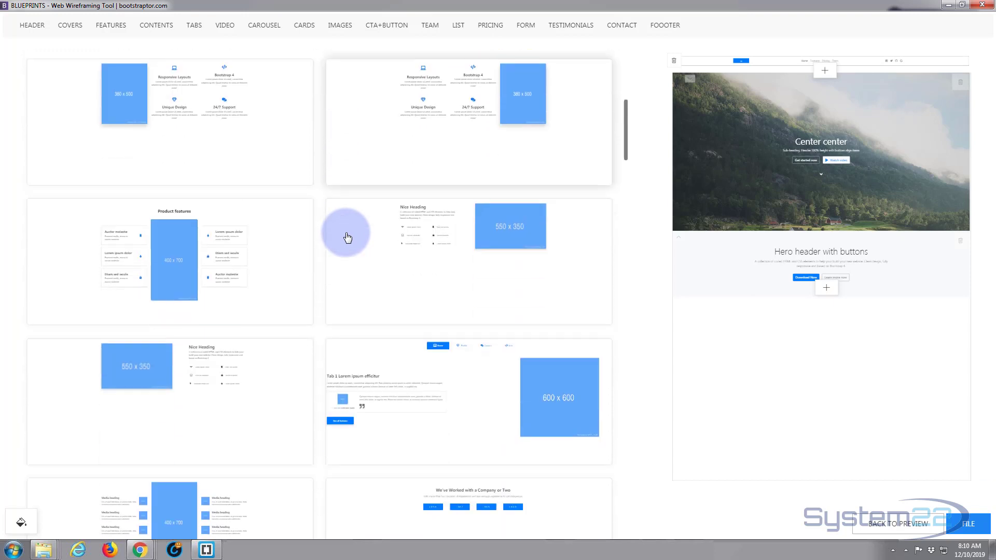
pyautogui.scroll(-3)
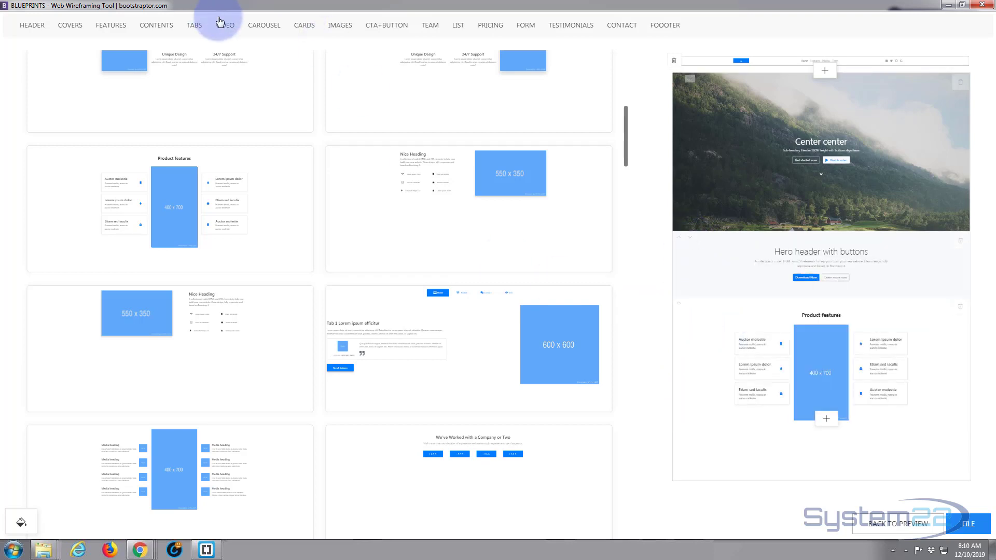
# Add the Section with video block from the CONTENTS templates.
pyautogui.click(156, 25)
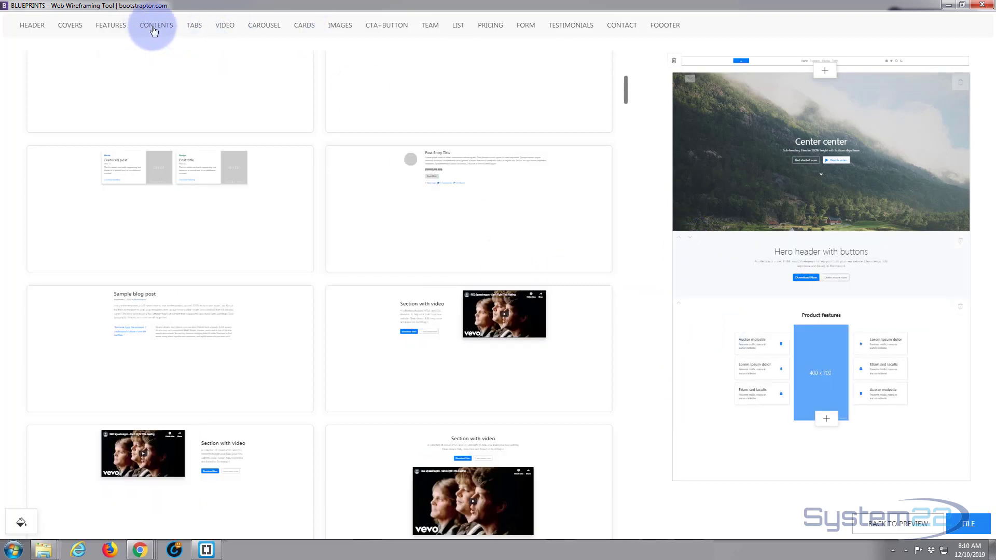
pyautogui.scroll(-3)
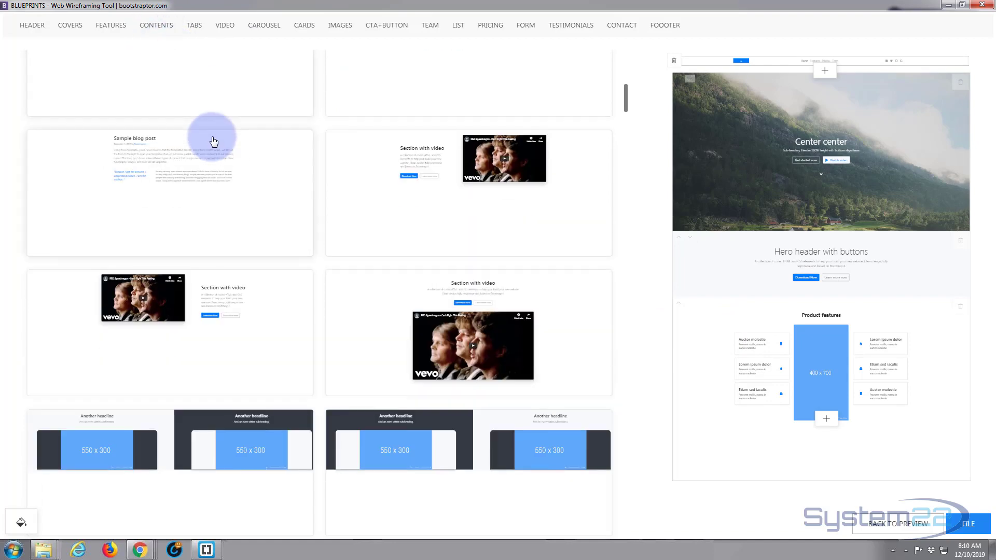
pyautogui.scroll(-3)
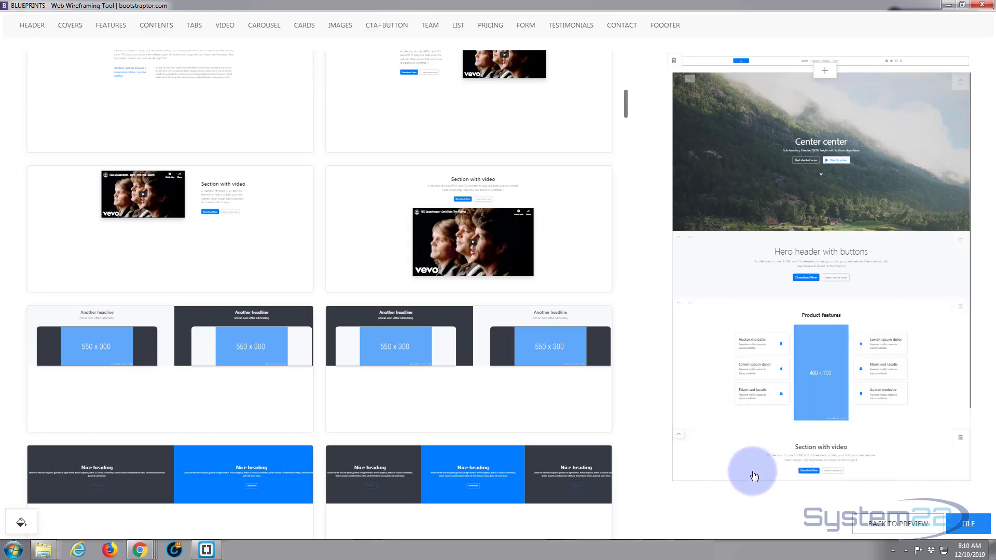
pyautogui.scroll(-3)
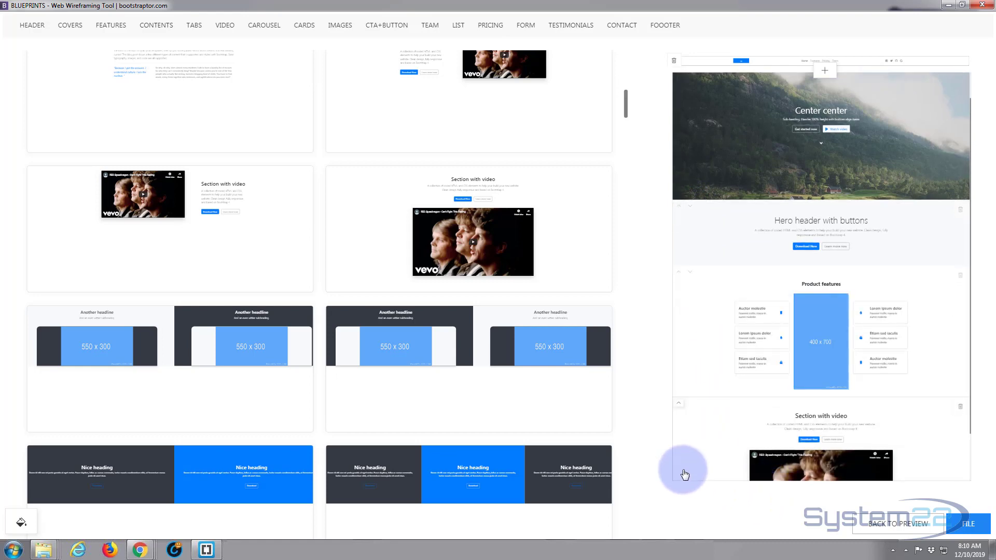
pyautogui.moveTo(702, 478)
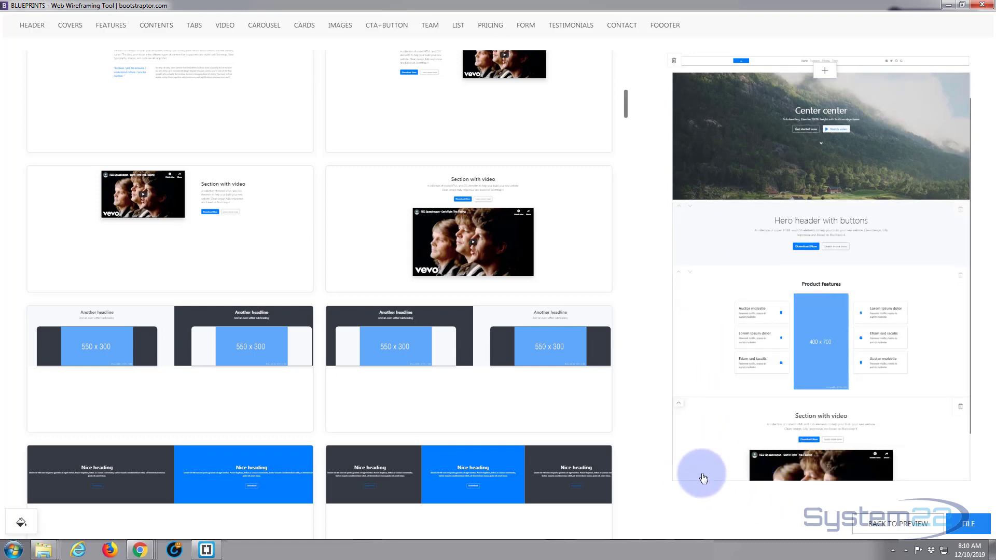
pyautogui.moveTo(703, 454)
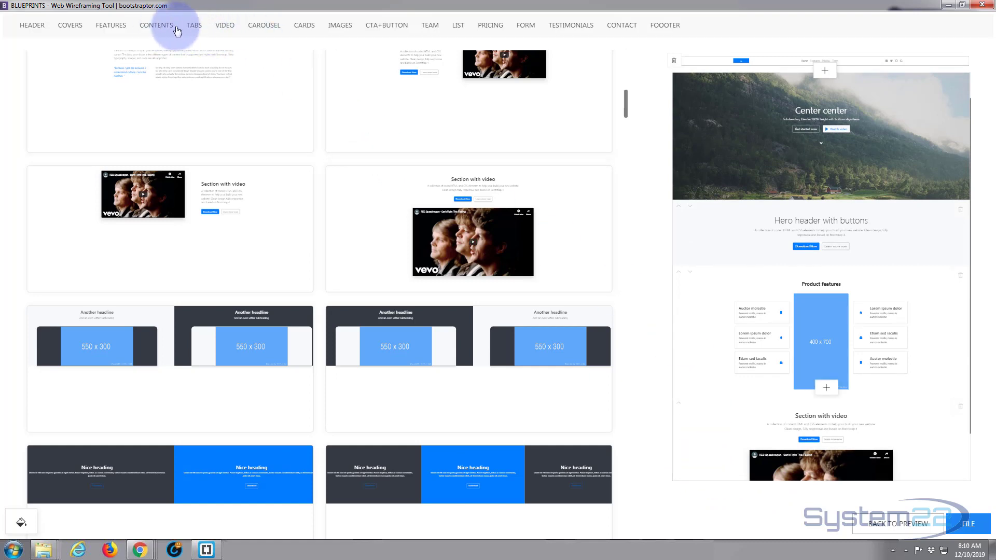
pyautogui.moveTo(263, 24)
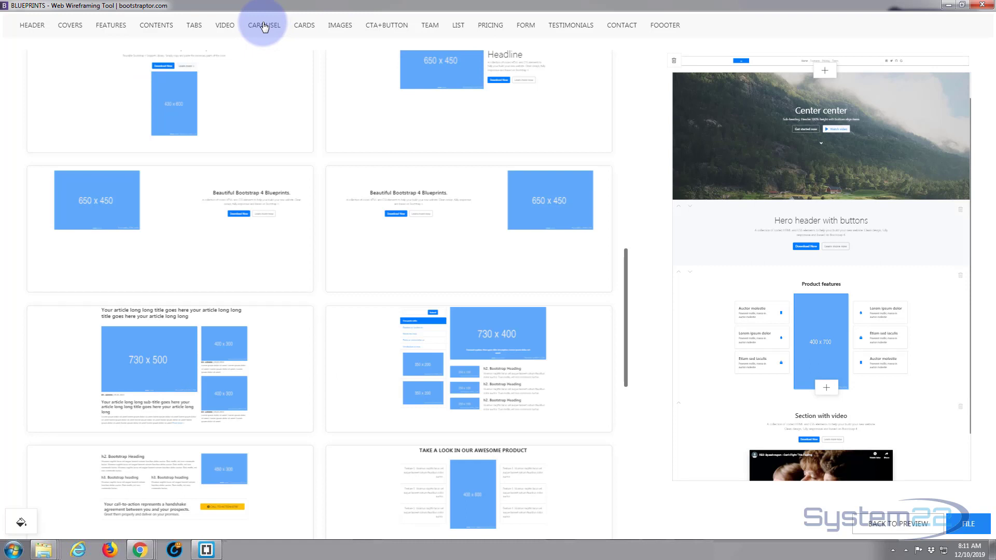
pyautogui.moveTo(224, 25)
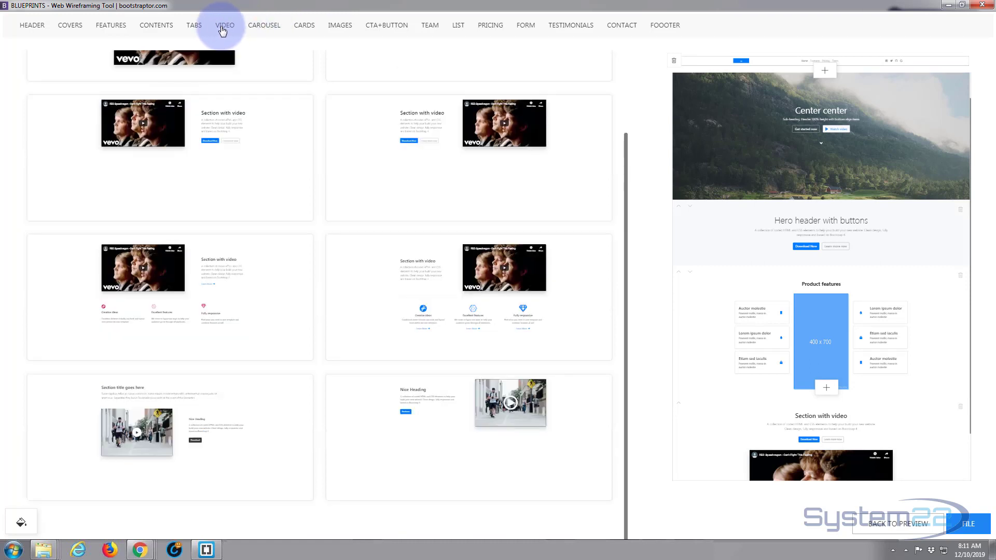
# Add the dark carousel with the 470x500 image placeholder and Blueprints heading.
pyautogui.click(264, 25)
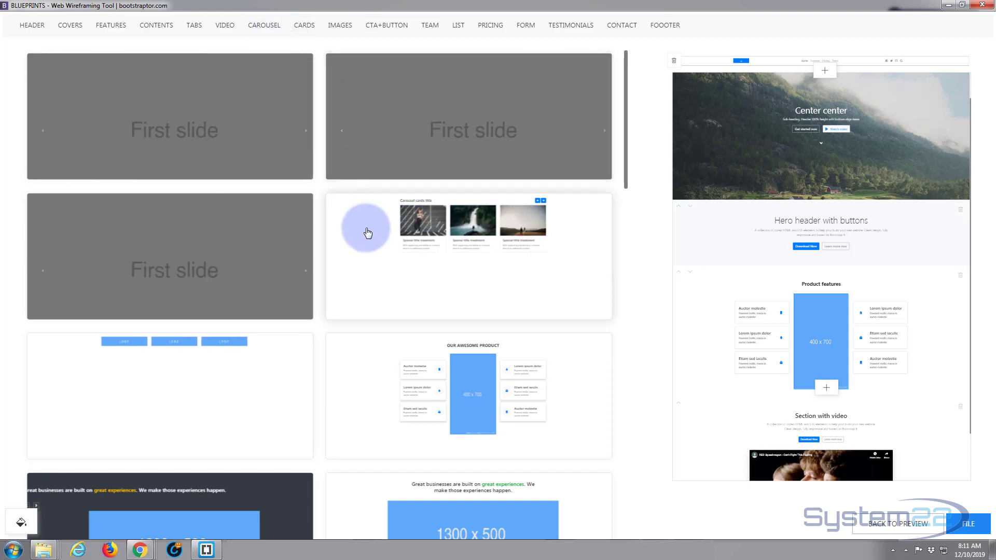
pyautogui.scroll(-3)
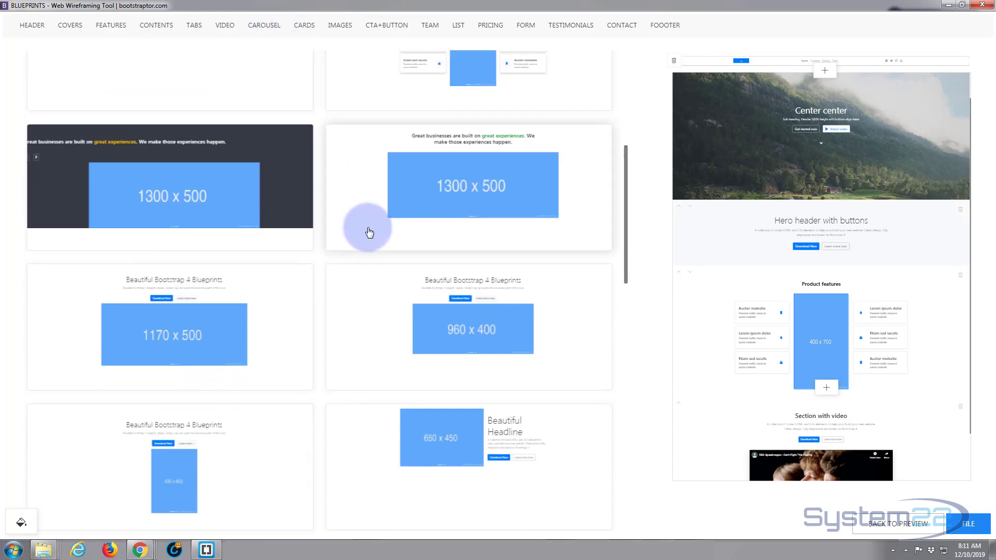
pyautogui.scroll(-3)
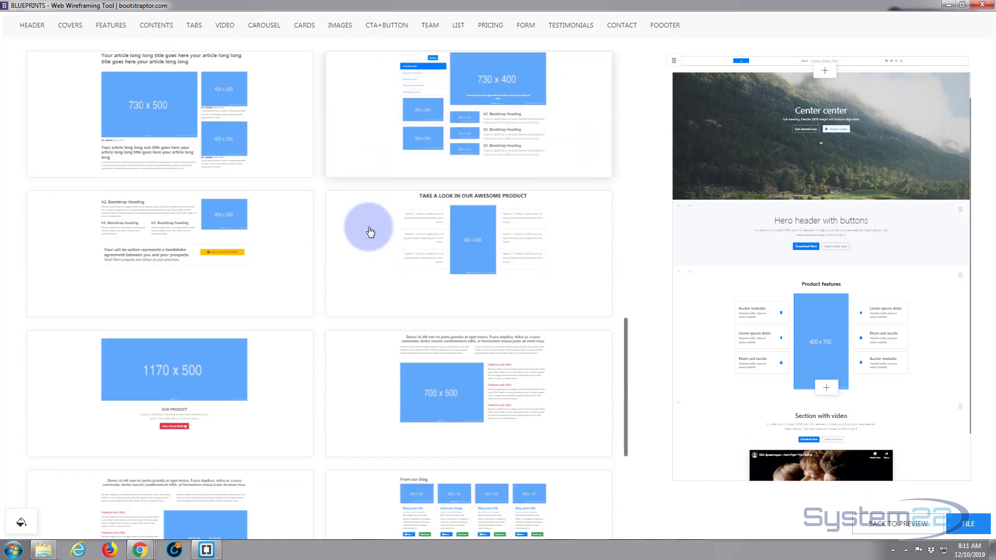
pyautogui.scroll(-3)
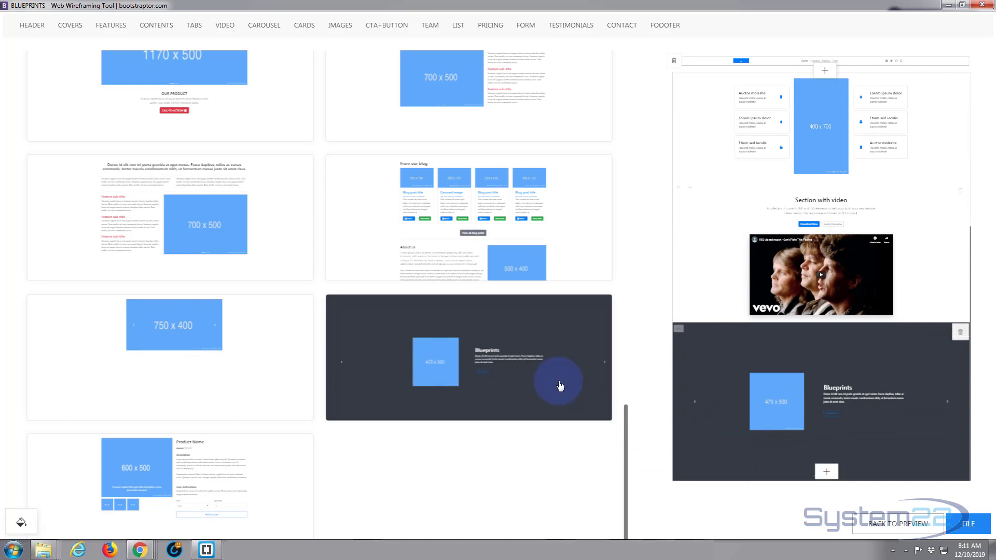
pyautogui.moveTo(304, 25)
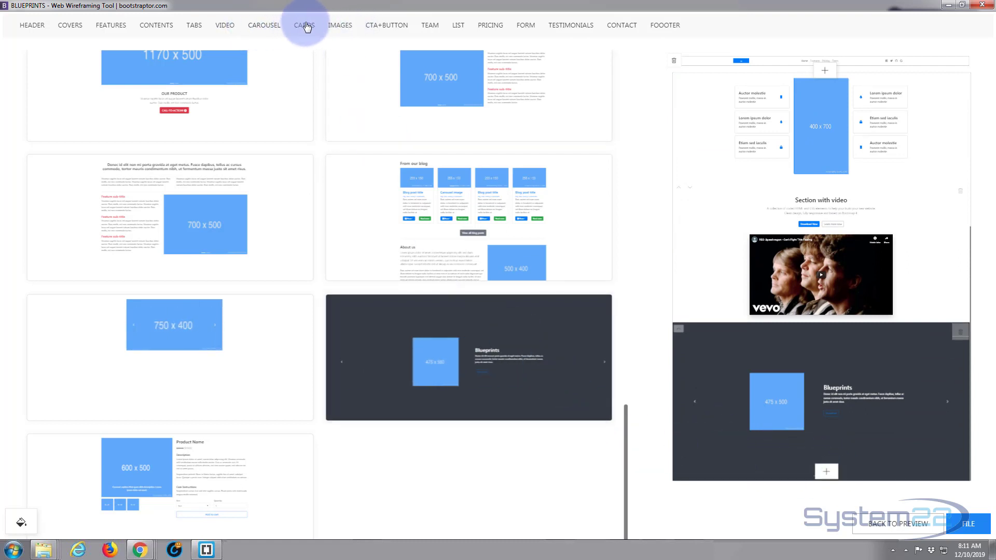
# Add the CARDS template with a section title and three photo cards.
pyautogui.click(304, 24)
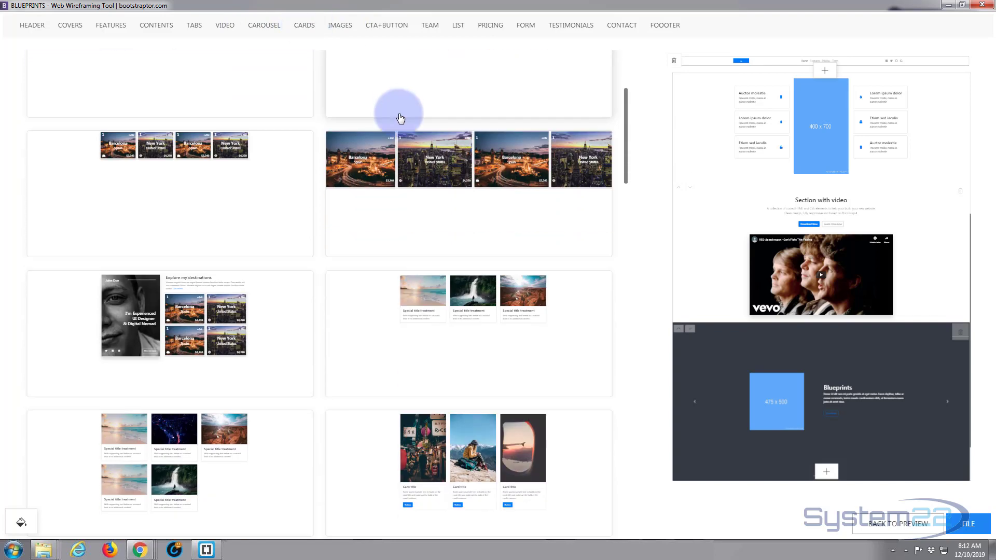
pyautogui.scroll(-3)
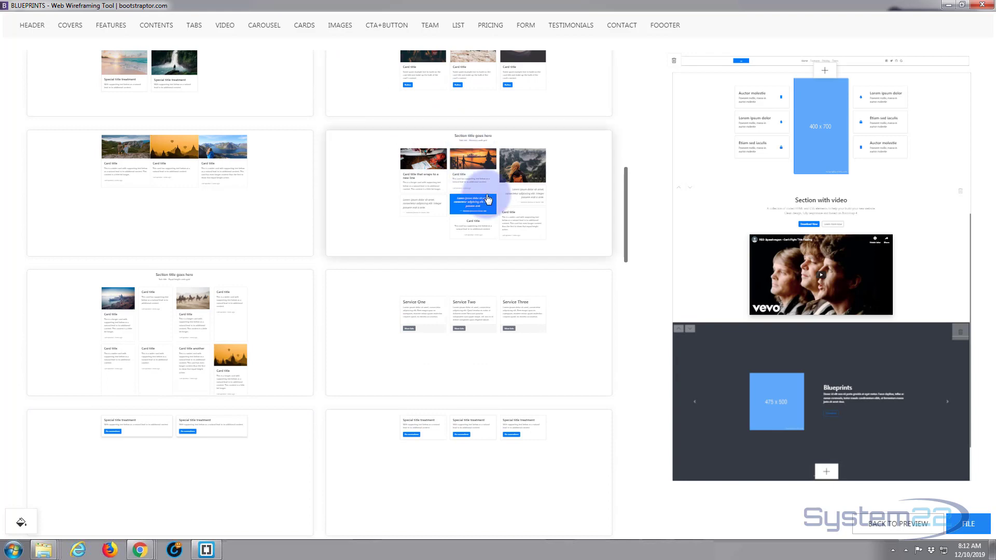
pyautogui.click(341, 25)
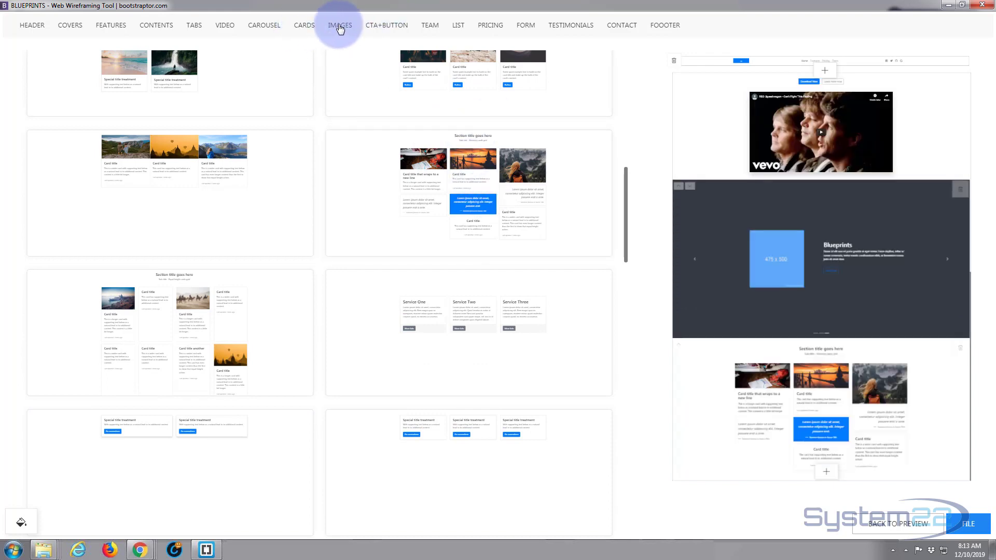
pyautogui.scroll(-3)
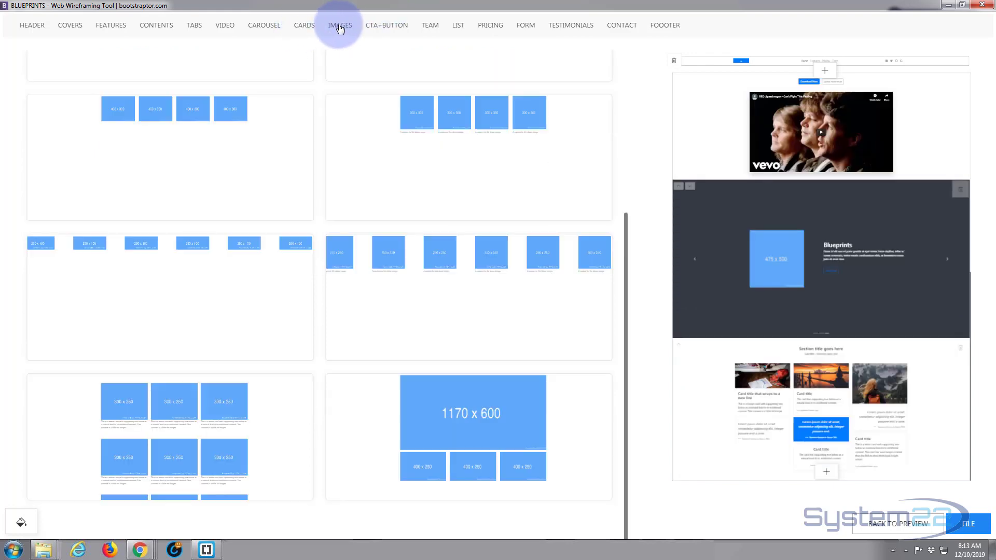
pyautogui.moveTo(386, 25)
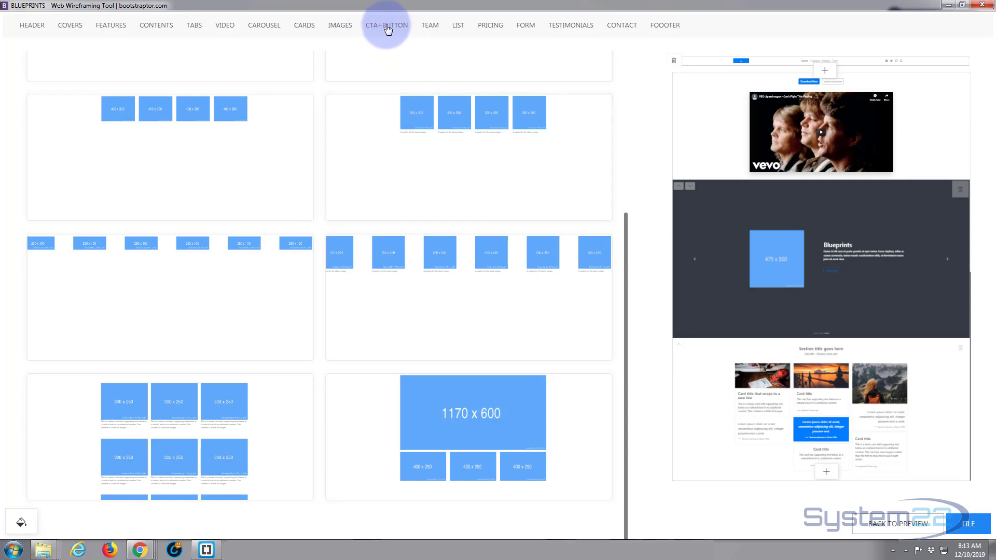
# Add the blue CTA bar and four-member Our Team block, moving the team below the cards.
pyautogui.click(386, 25)
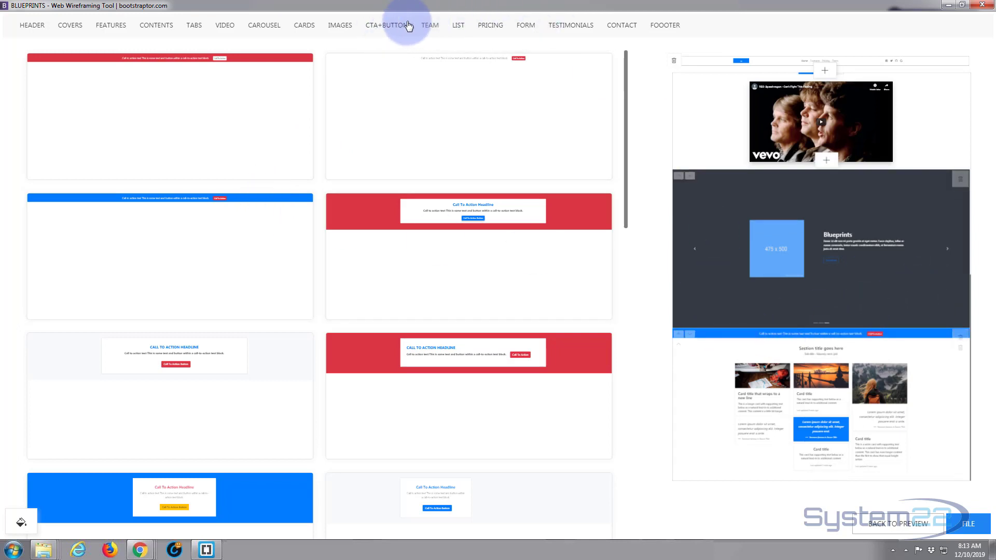
pyautogui.click(430, 25)
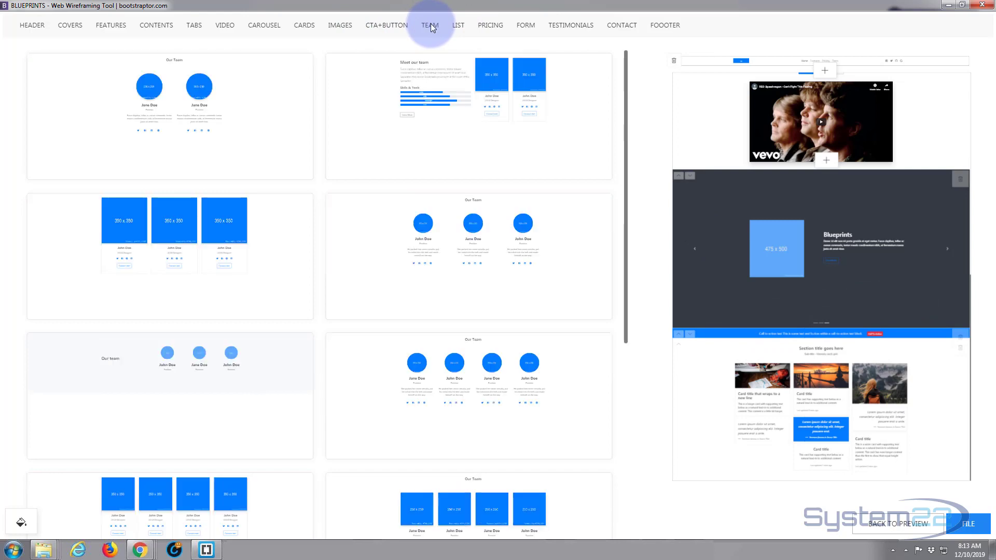
pyautogui.scroll(-3)
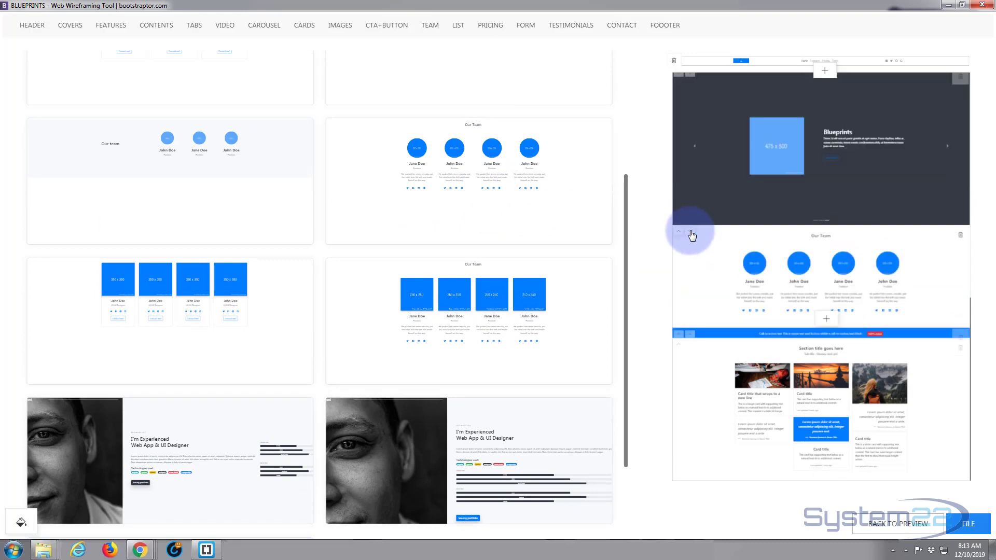
pyautogui.click(678, 232)
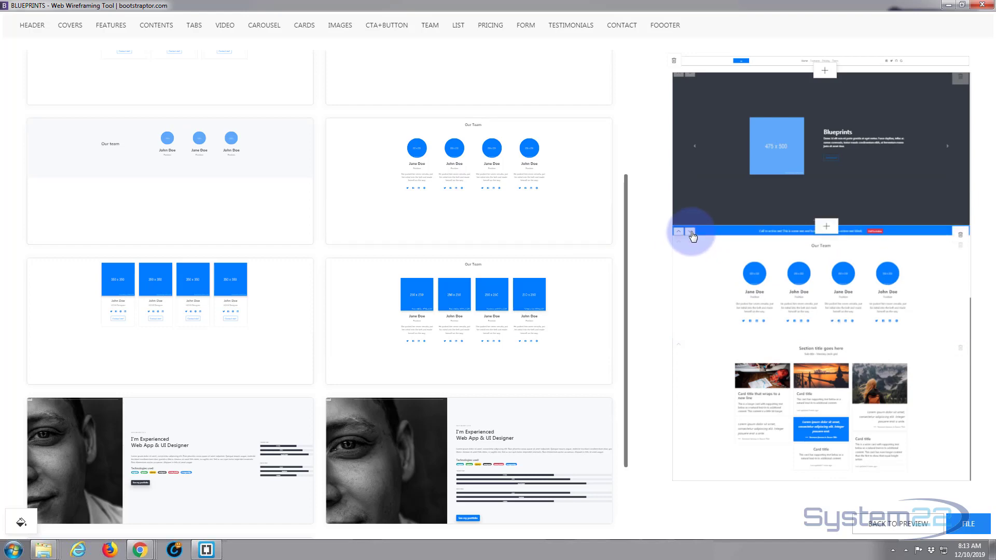
pyautogui.click(689, 232)
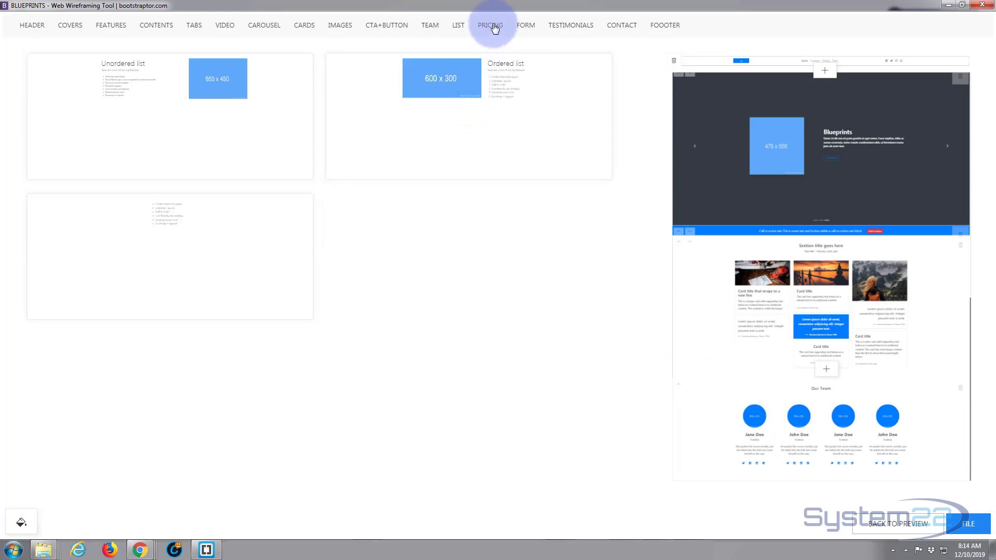
# Add the $29/$49/$69 pricing table and testimonial slider, then browse the CONTACT templates.
pyautogui.click(490, 25)
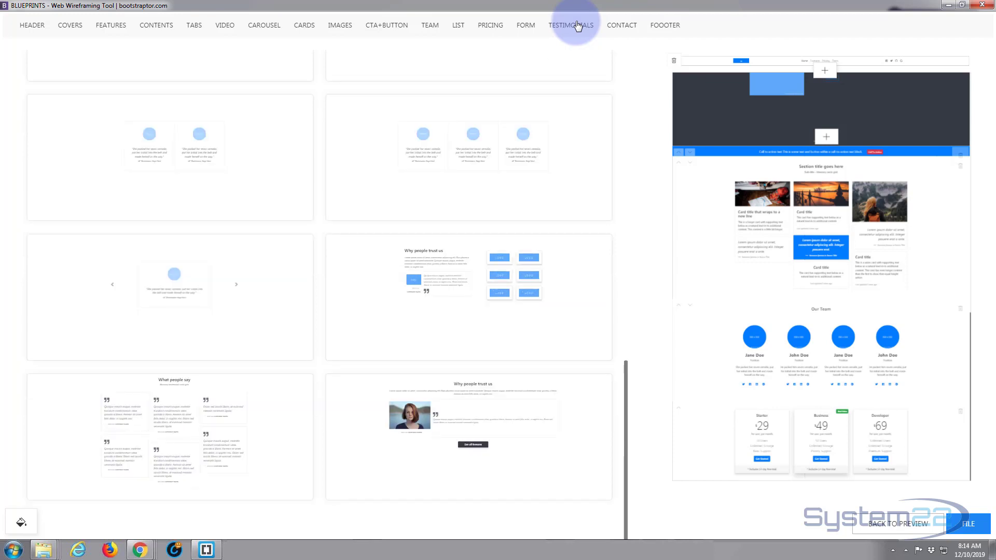
pyautogui.moveTo(244, 321)
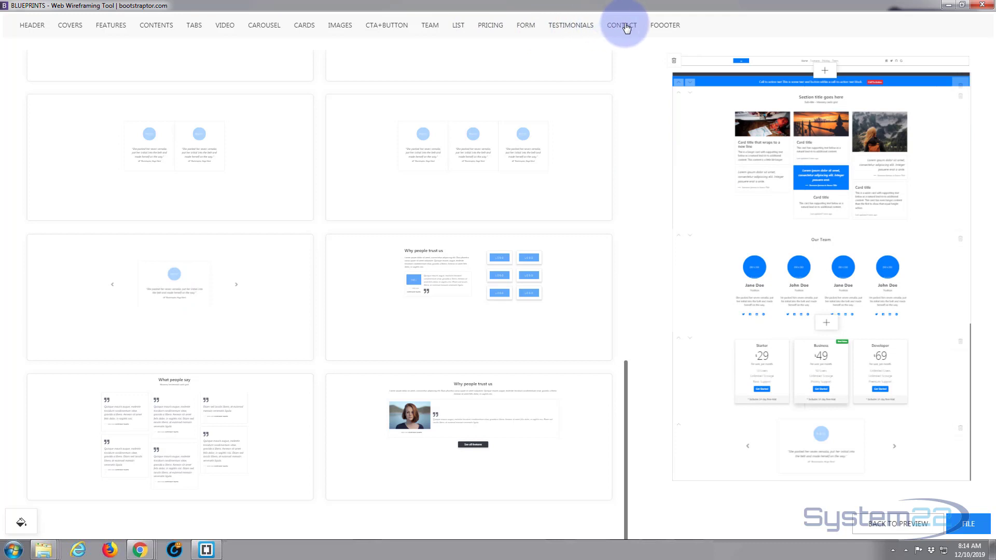
pyautogui.click(622, 25)
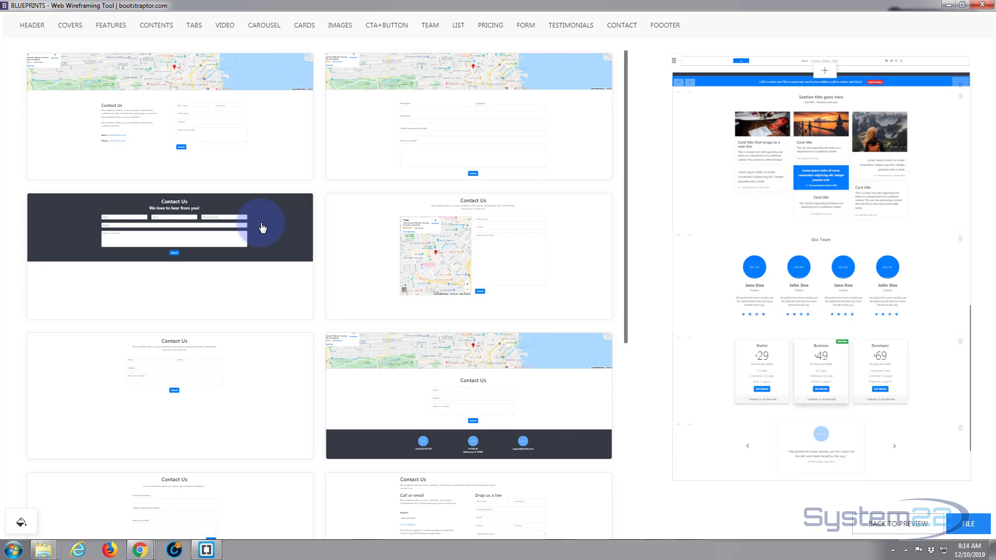
pyautogui.moveTo(850, 435)
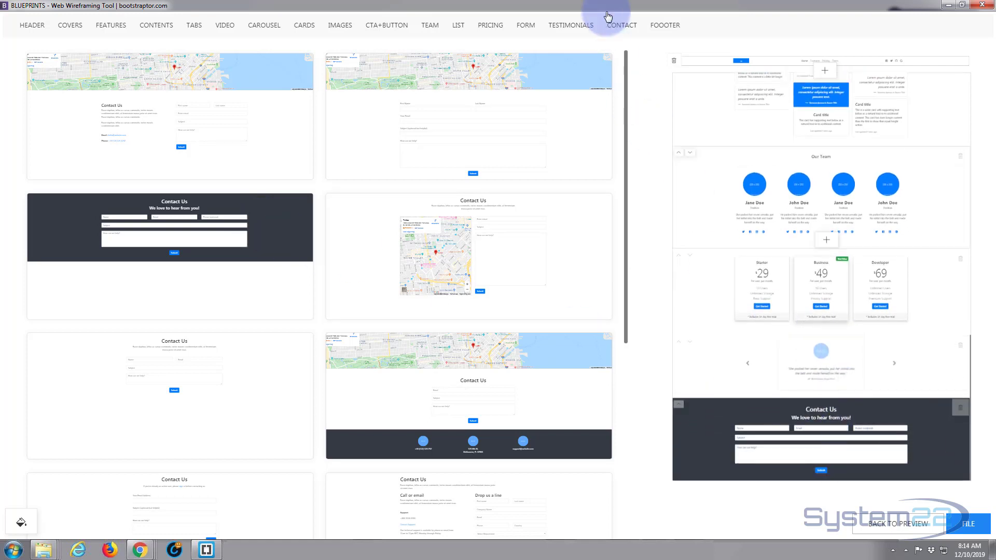
# Browse the FOOOTER templates for the dark footer bar.
pyautogui.click(665, 25)
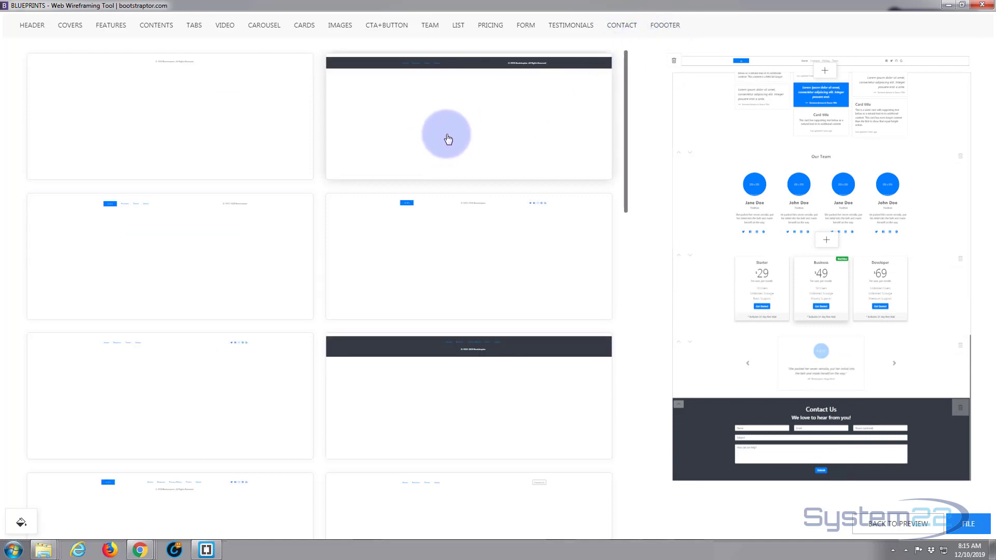
pyautogui.moveTo(689, 457)
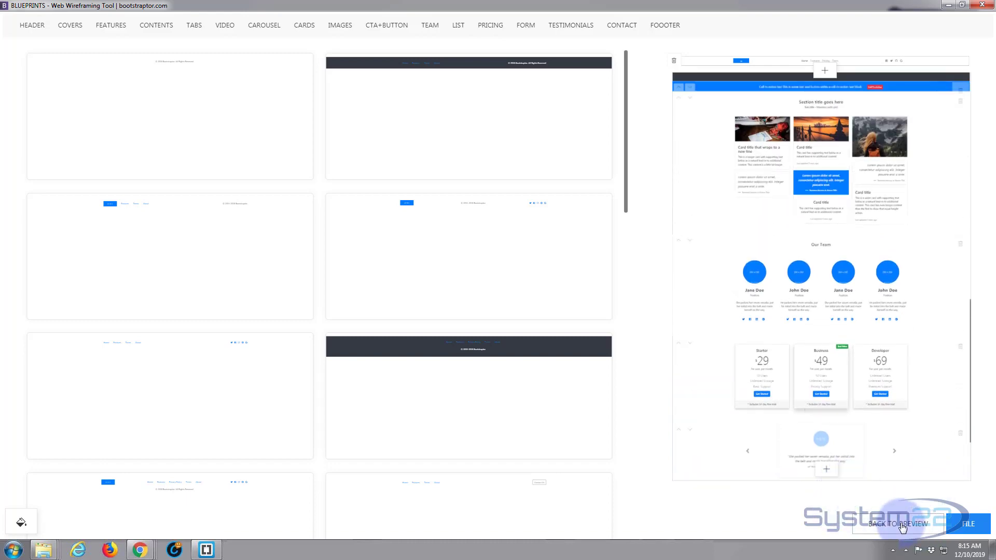
# Review the full-width mockup down to the footer and show the Save page / Open page choices.
pyautogui.click(897, 523)
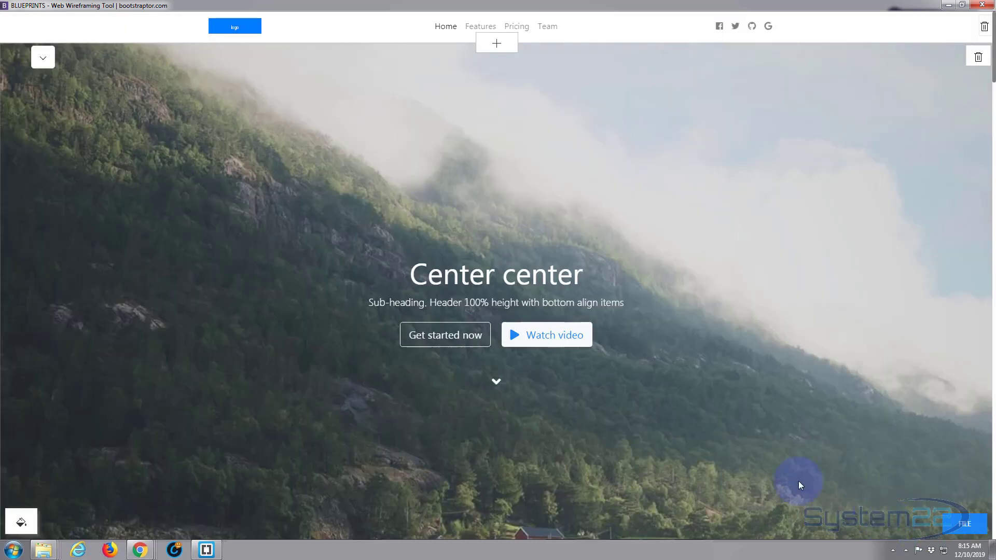
pyautogui.scroll(-3)
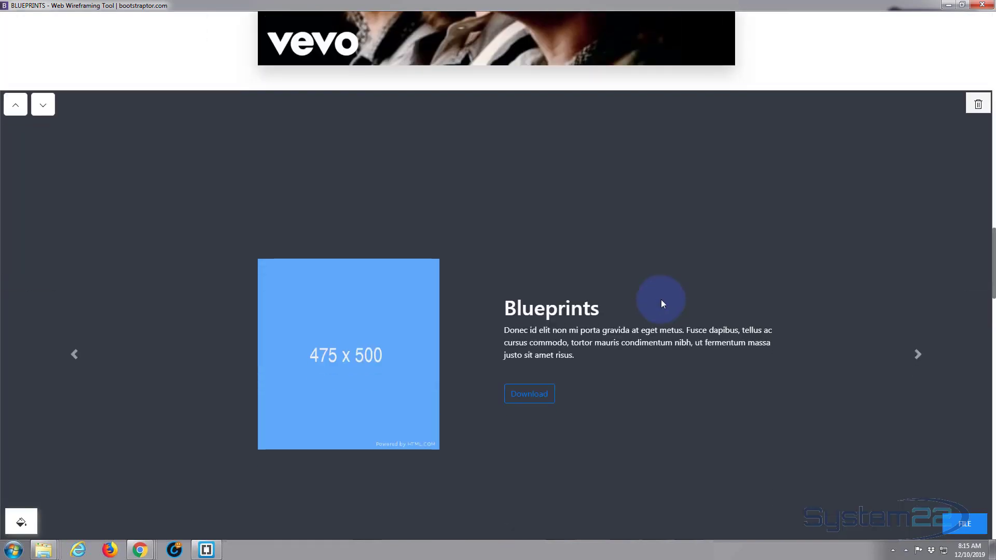
pyautogui.scroll(-3)
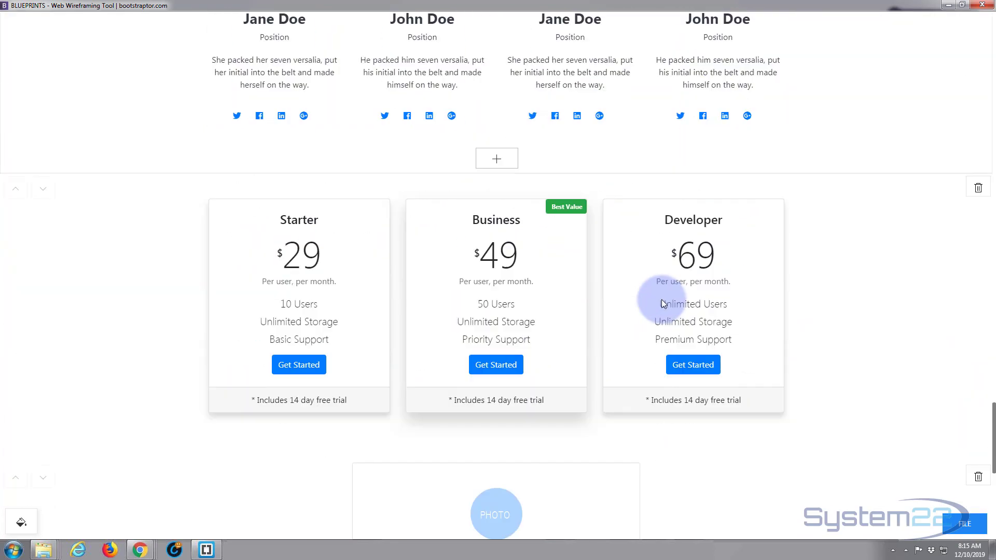
pyautogui.scroll(-3)
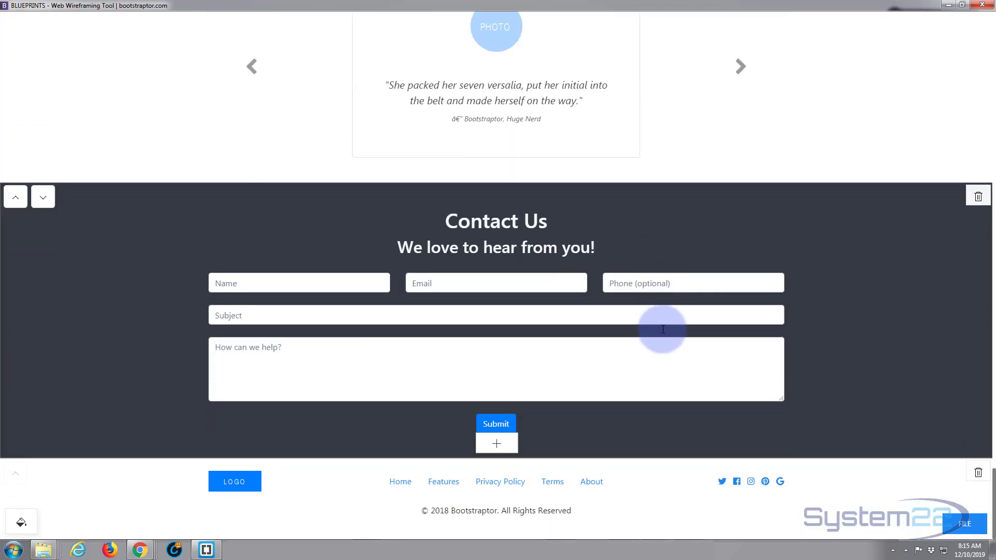
pyautogui.click(964, 524)
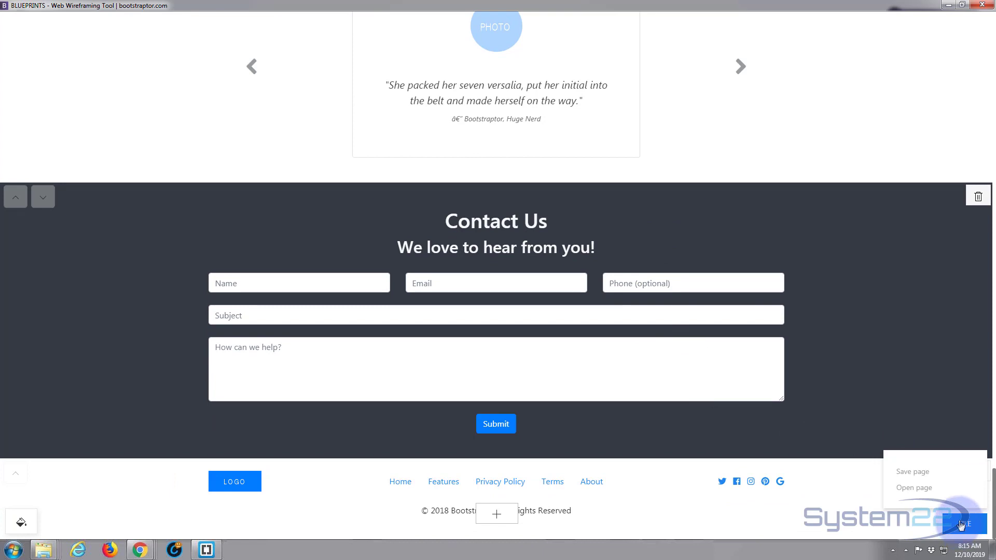
# Save the page as index.html in the Desktop's Boot folder and dismiss the saved confirmation.
pyautogui.click(912, 471)
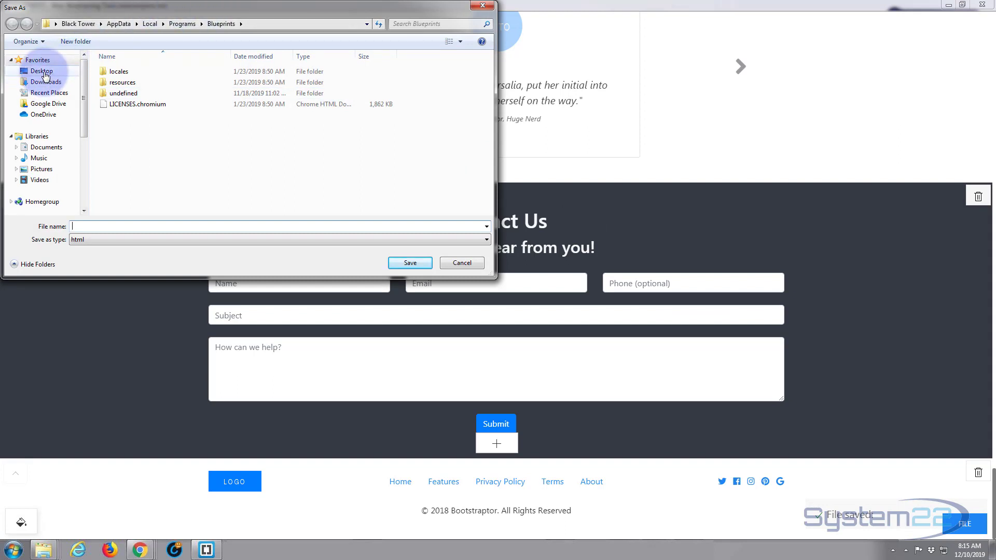
pyautogui.click(41, 71)
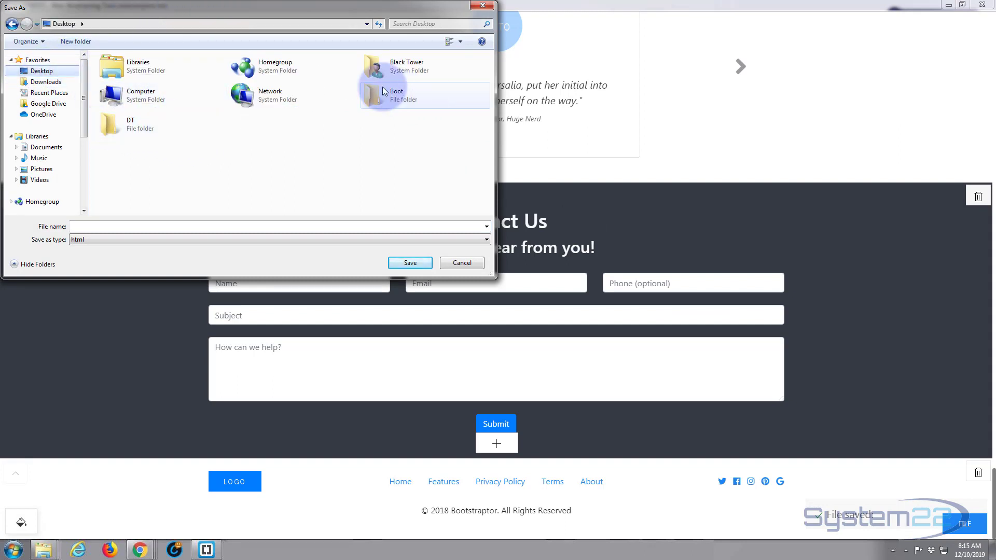
pyautogui.doubleClick(396, 95)
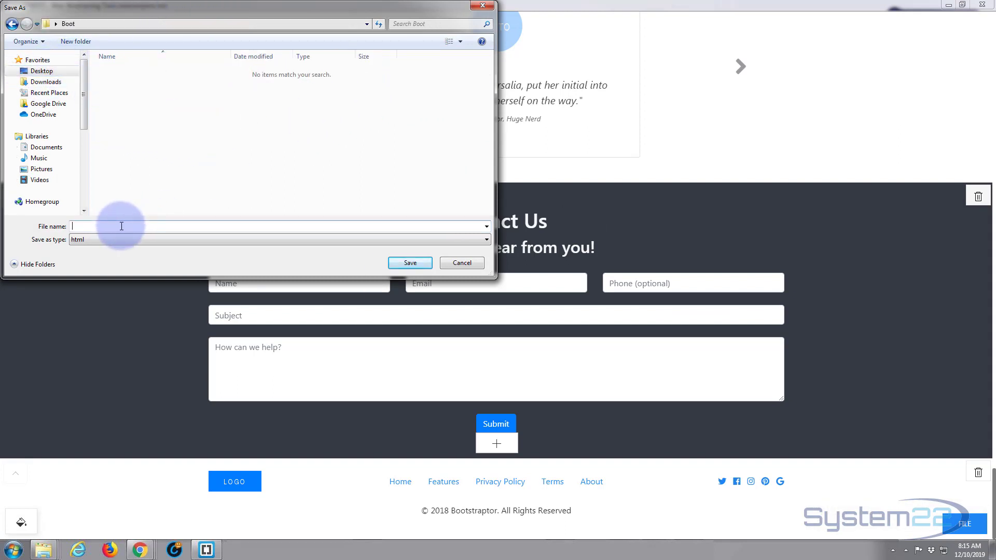
pyautogui.write('index.html')
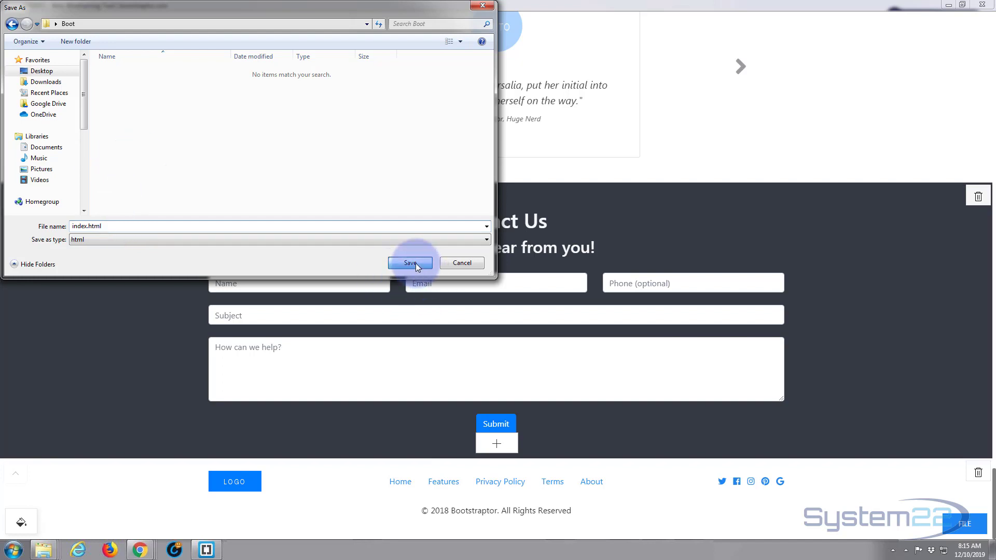
pyautogui.click(411, 262)
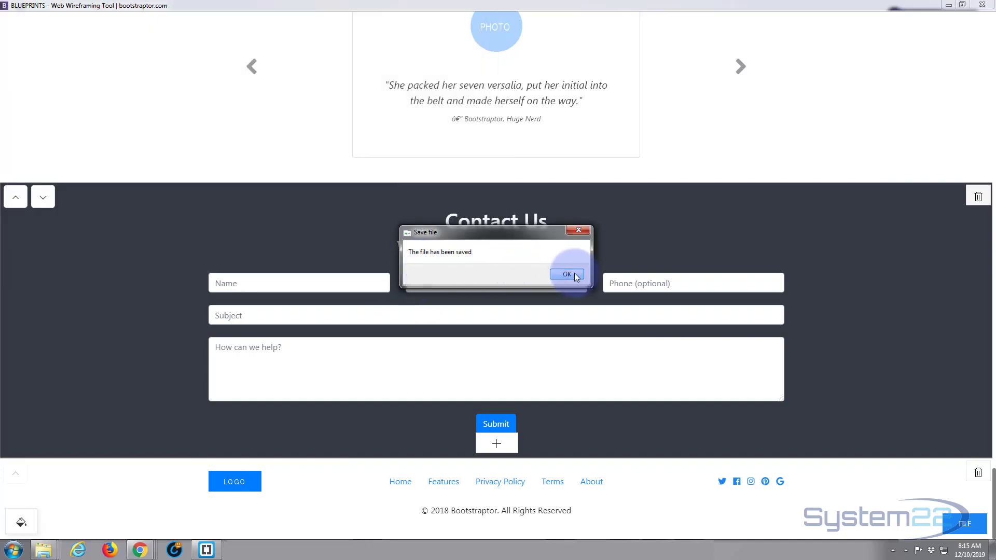
pyautogui.click(567, 274)
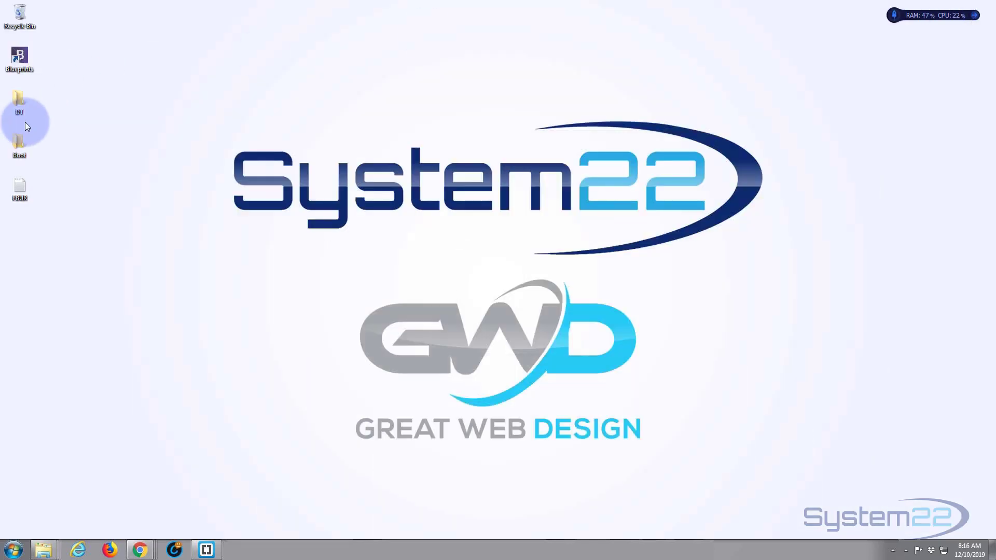
# Open the Boot folder from the desktop and launch index.html in Chrome.
pyautogui.click(19, 145)
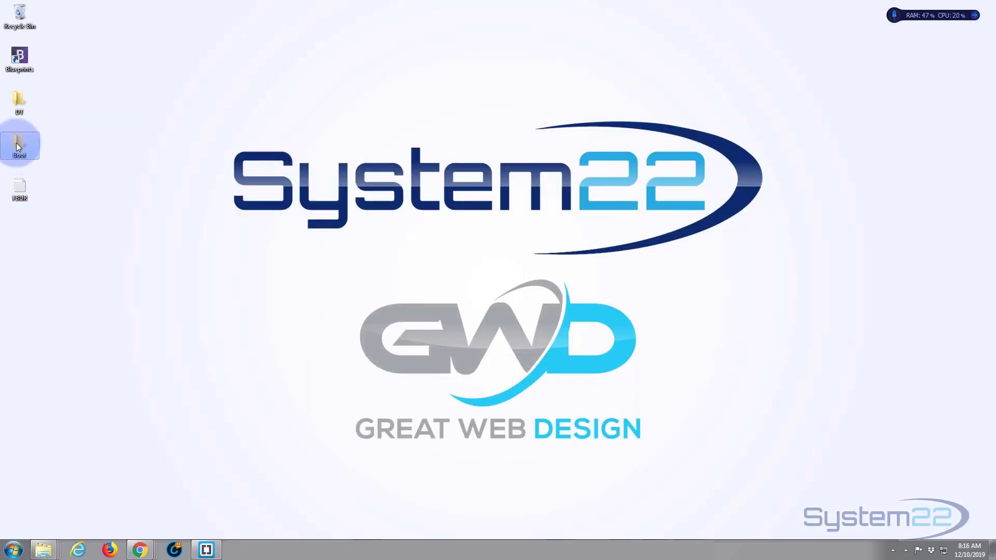
pyautogui.doubleClick(19, 146)
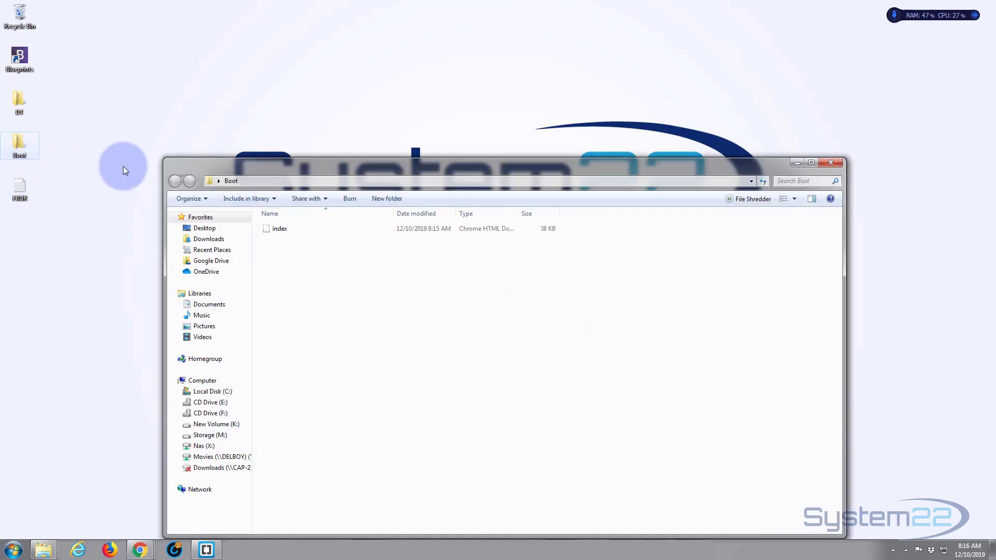
pyautogui.click(279, 228)
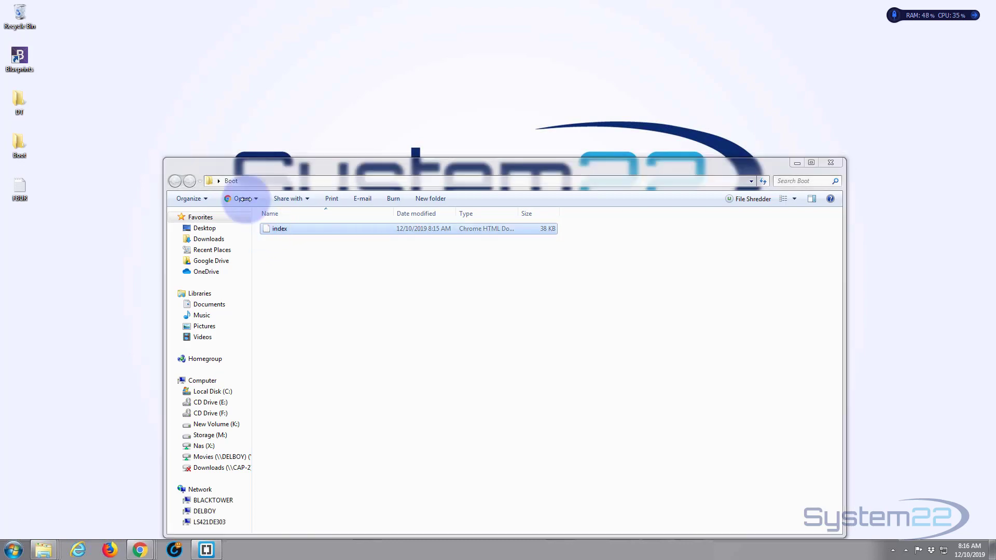
pyautogui.doubleClick(279, 228)
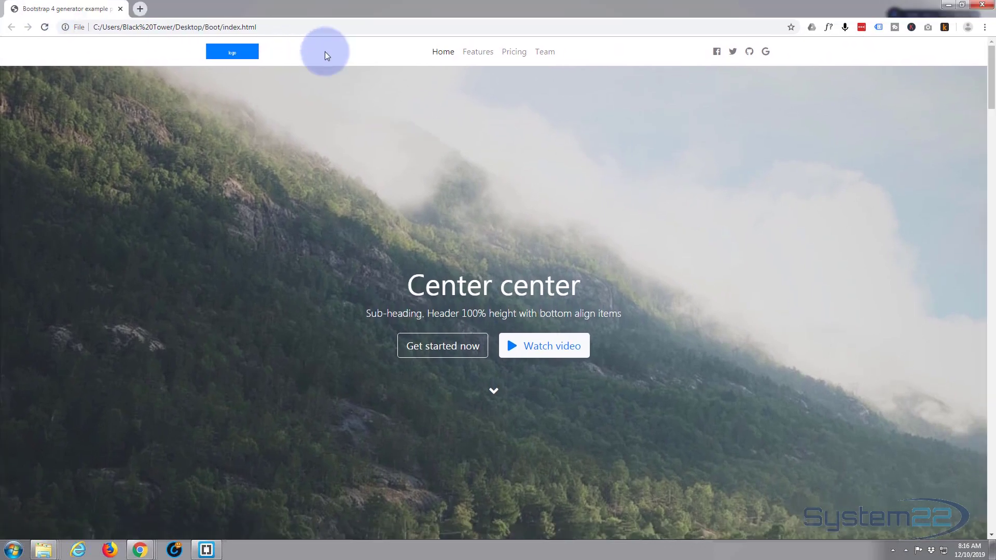
pyautogui.scroll(-3)
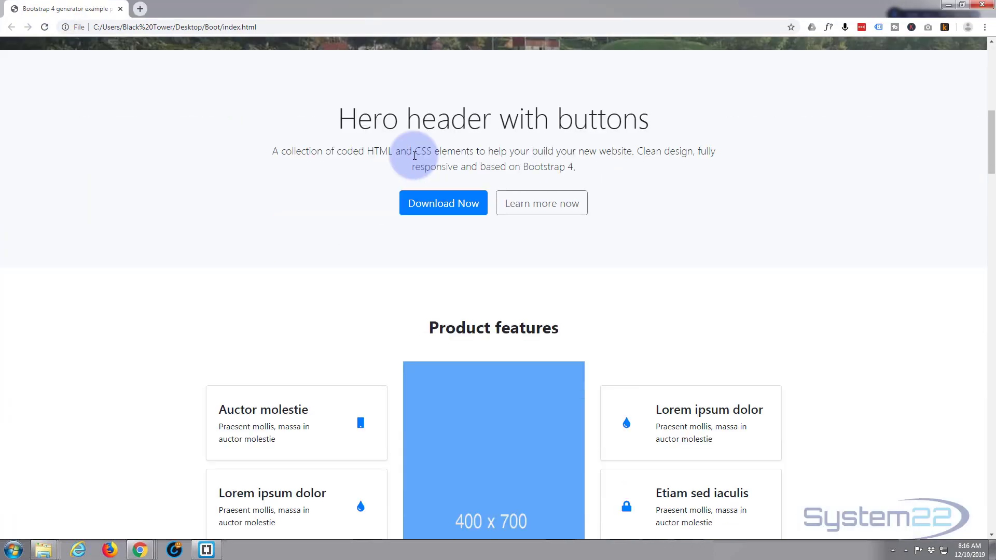
pyautogui.scroll(-3)
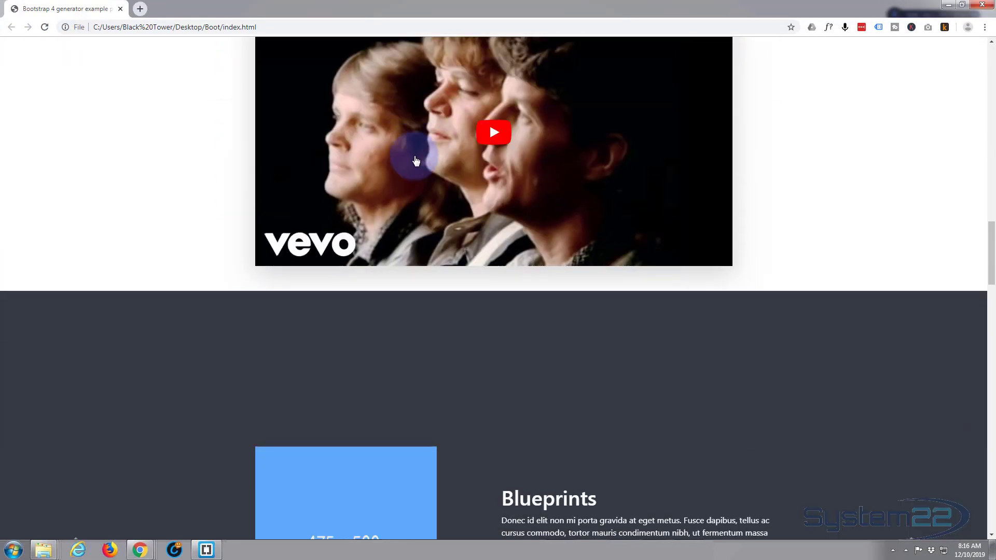
pyautogui.scroll(-3)
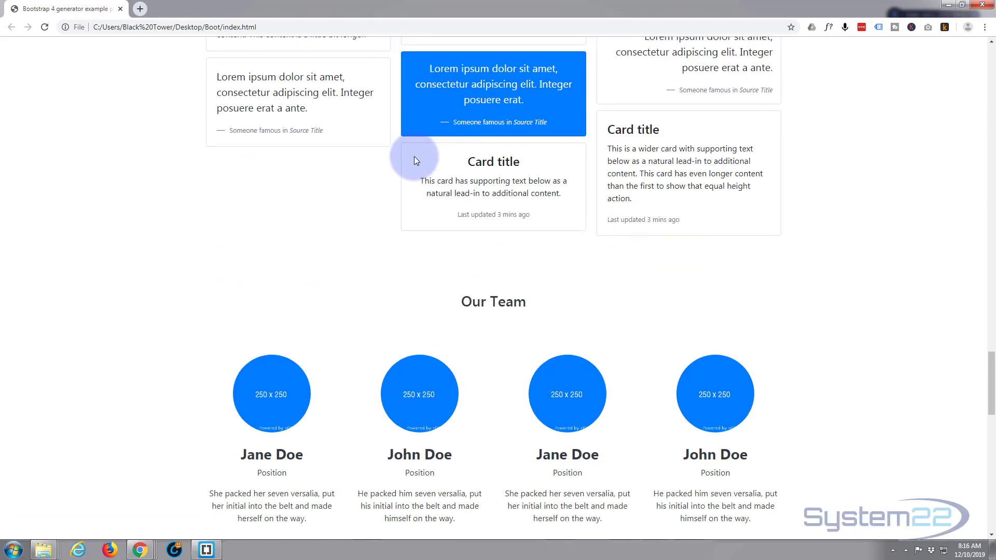
pyautogui.scroll(-3)
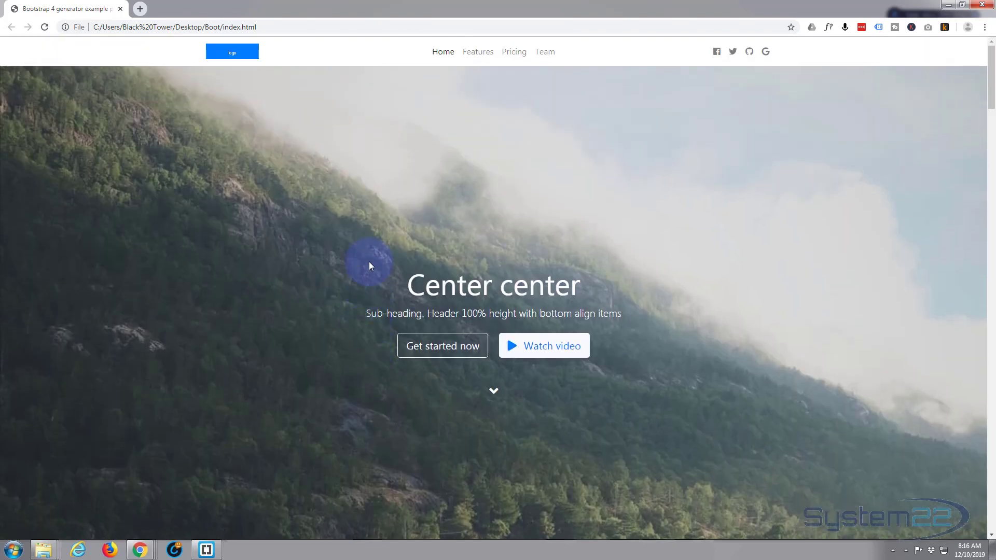
pyautogui.moveTo(222, 194)
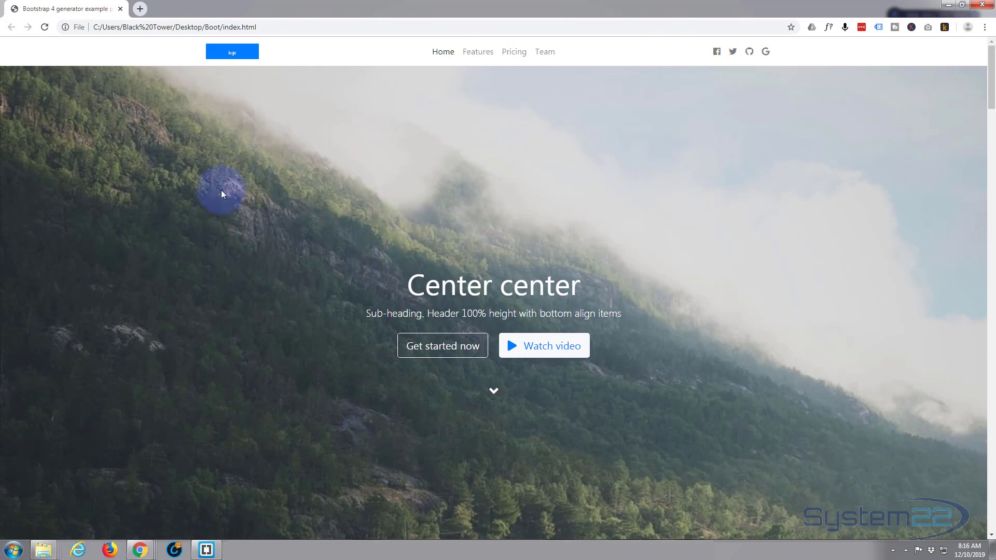
pyautogui.moveTo(741, 327)
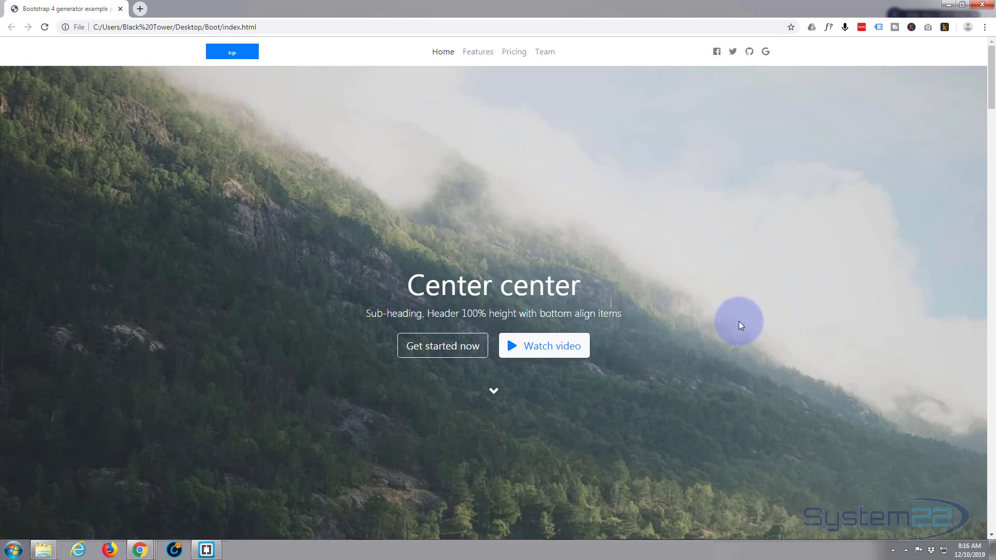
pyautogui.moveTo(150, 66)
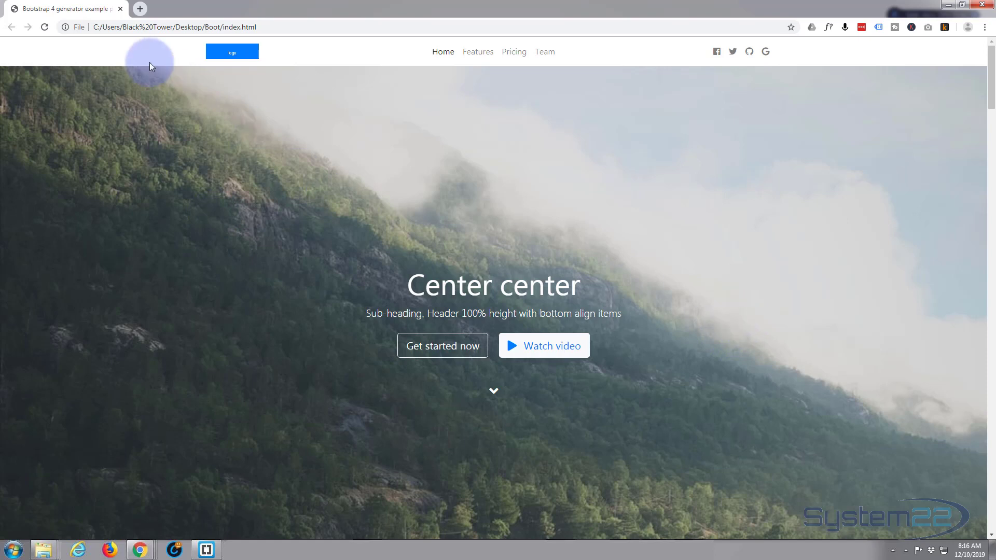
pyautogui.moveTo(106, 61)
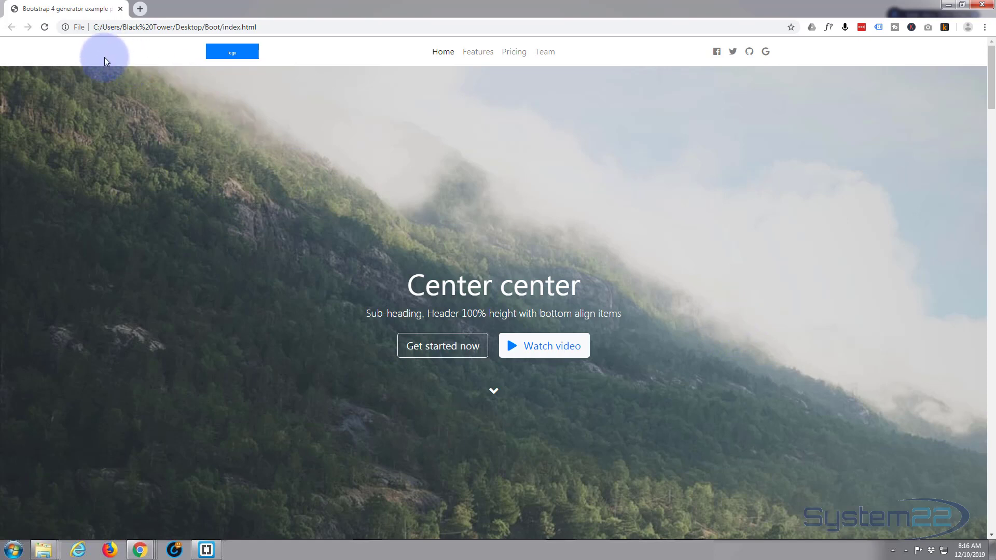